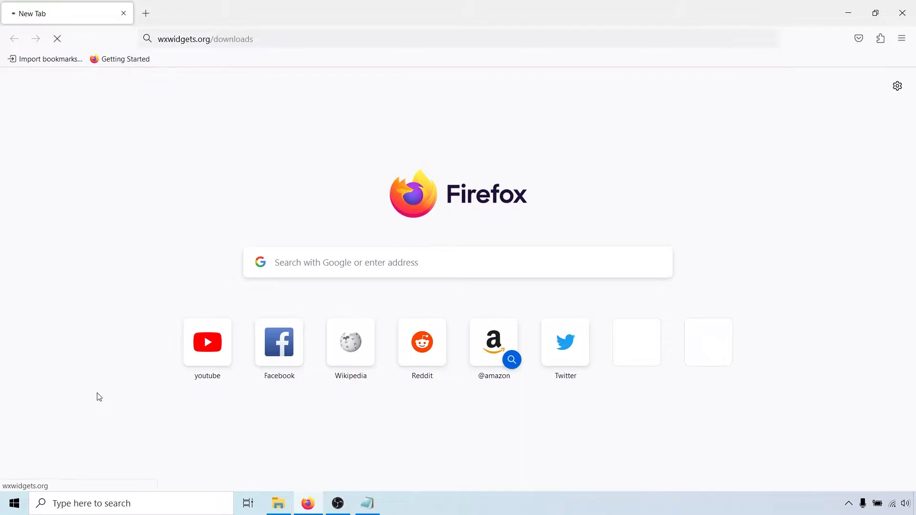
Download the wxWidgets 3.1.5 Windows ZIP source from wxwidgets.org/downloads and show it in the downloads list
key(Return)
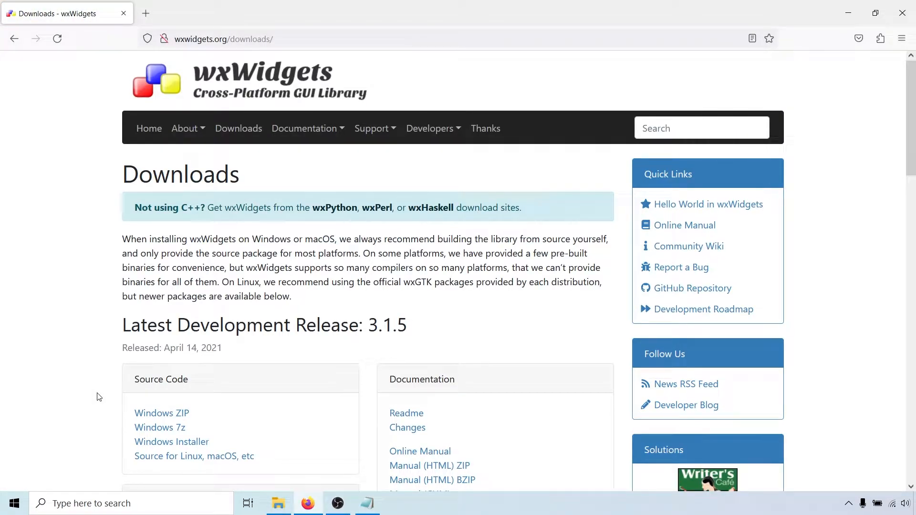
scroll(down, 3)
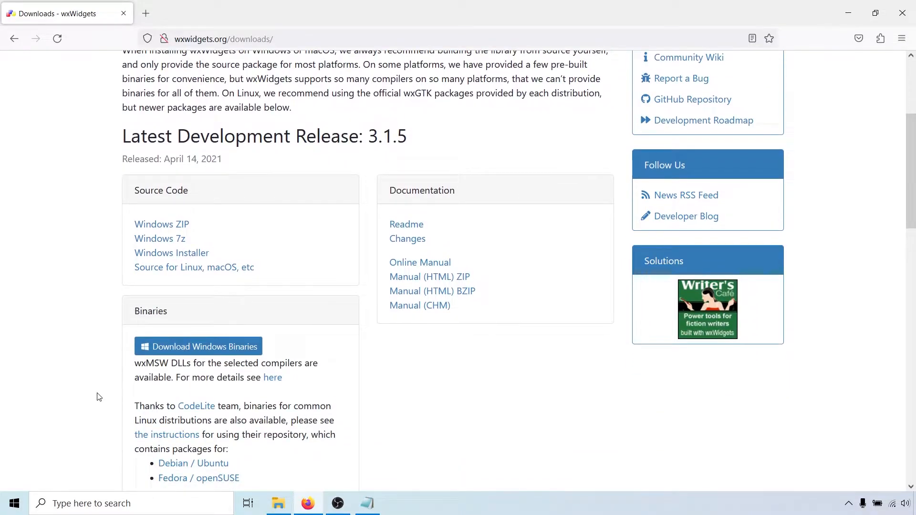
mouse_move(163, 223)
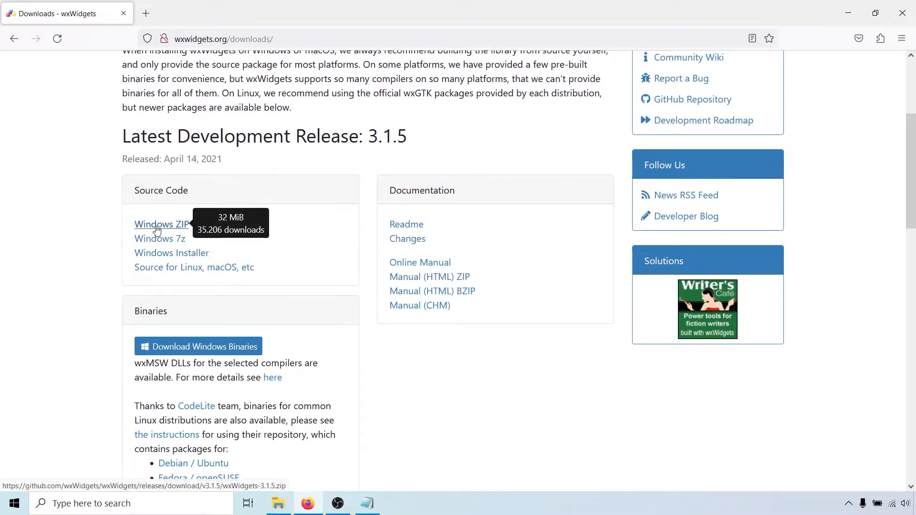
click(163, 223)
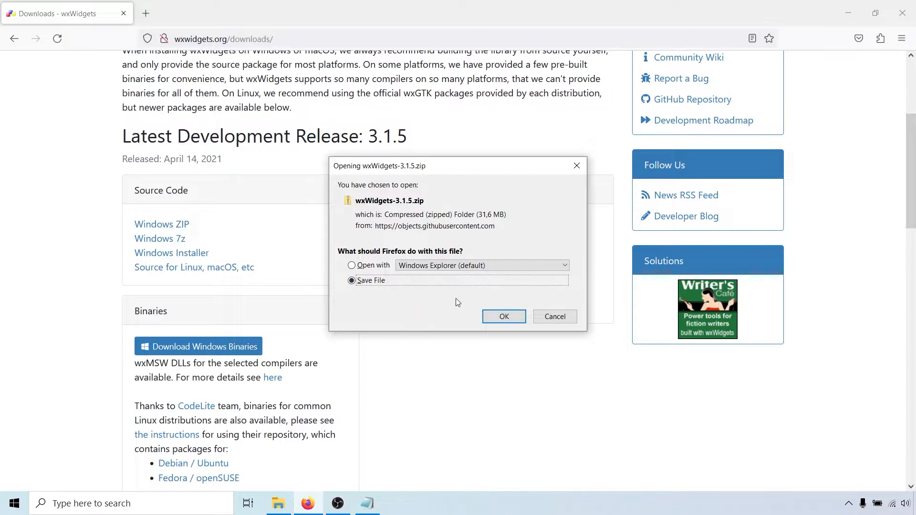
click(503, 316)
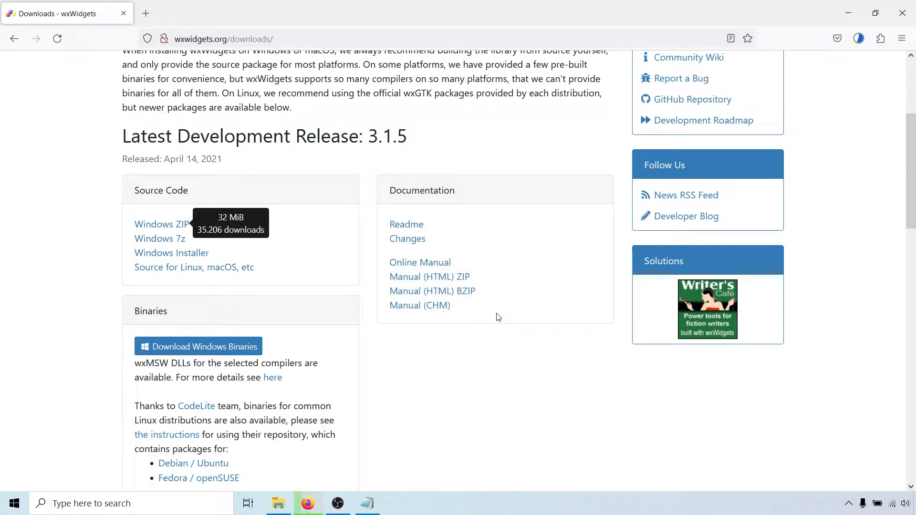
mouse_move(806, 162)
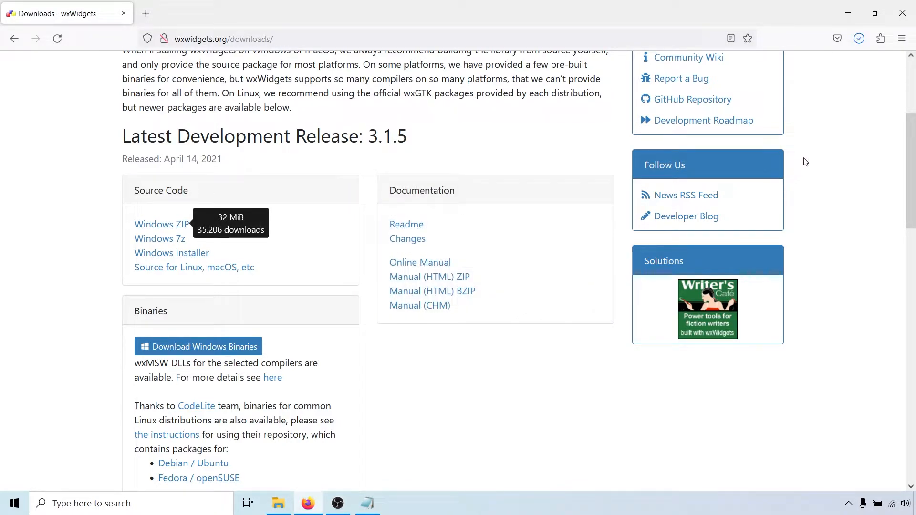
click(162, 224)
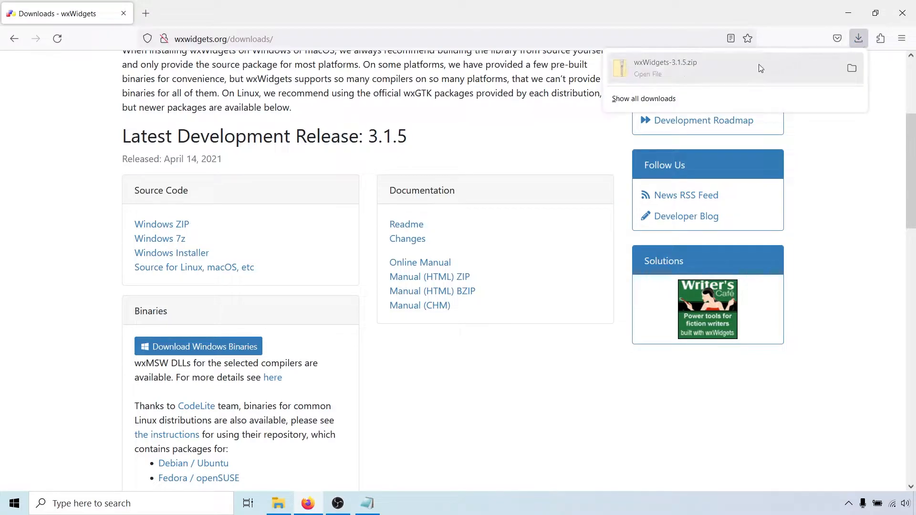
Extract wxWidgets-3.1.5.zip from Downloads with 7-Zip into C:\Libraries
click(851, 68)
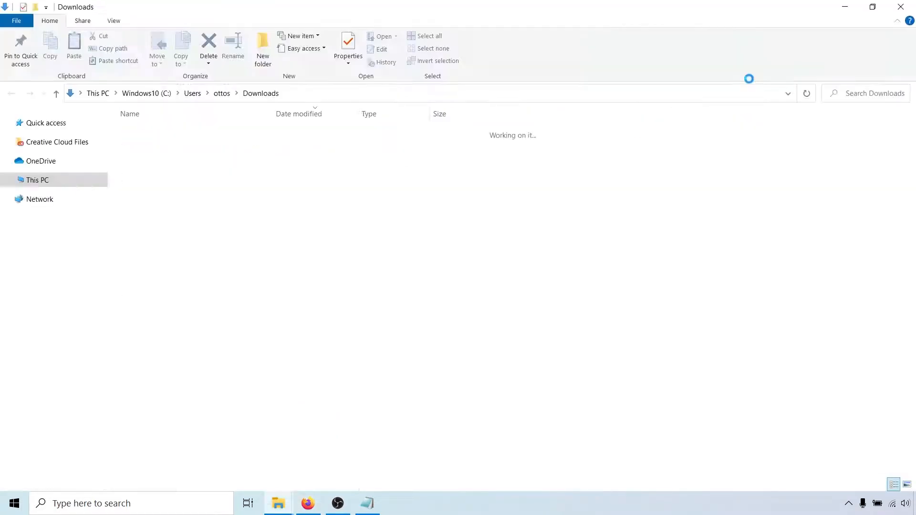
click(159, 146)
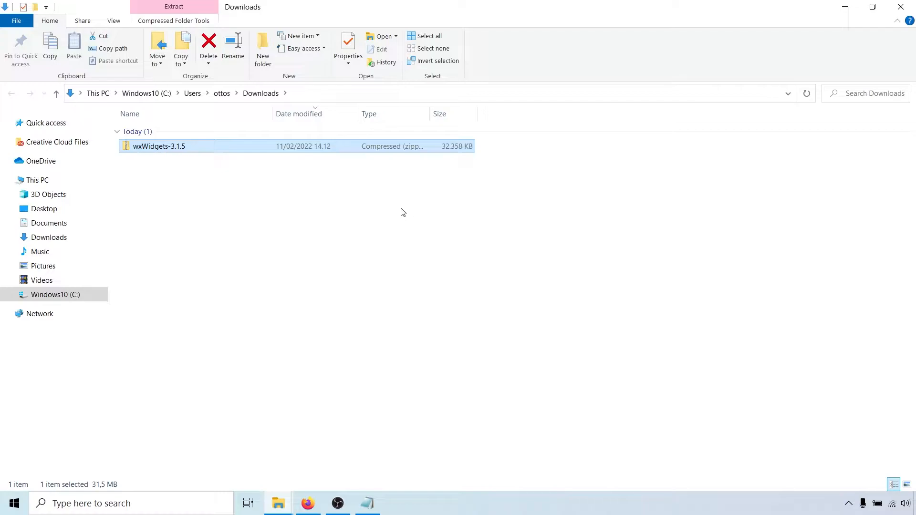
right_click(159, 146)
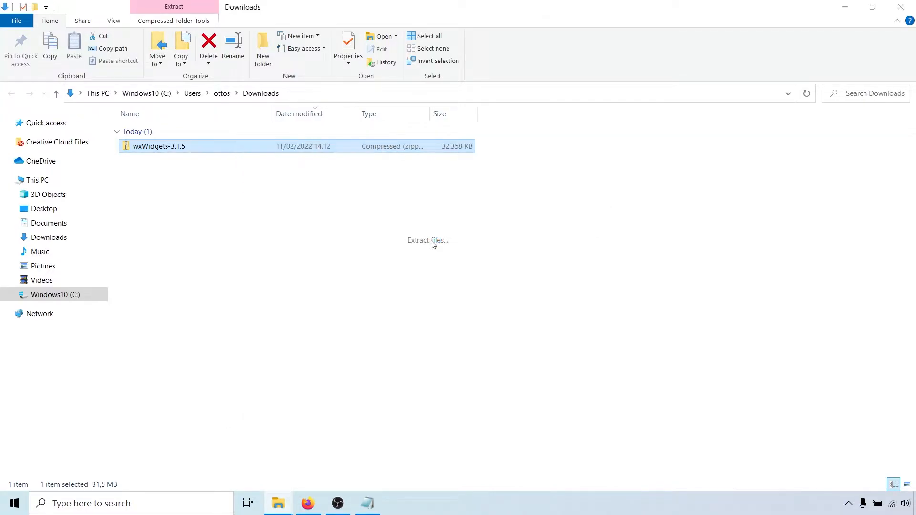
click(428, 241)
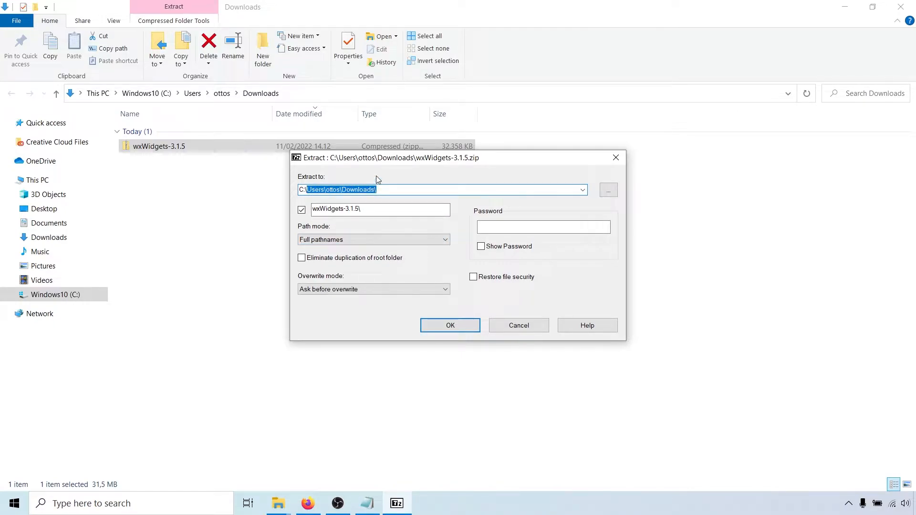
text(C:\Libr)
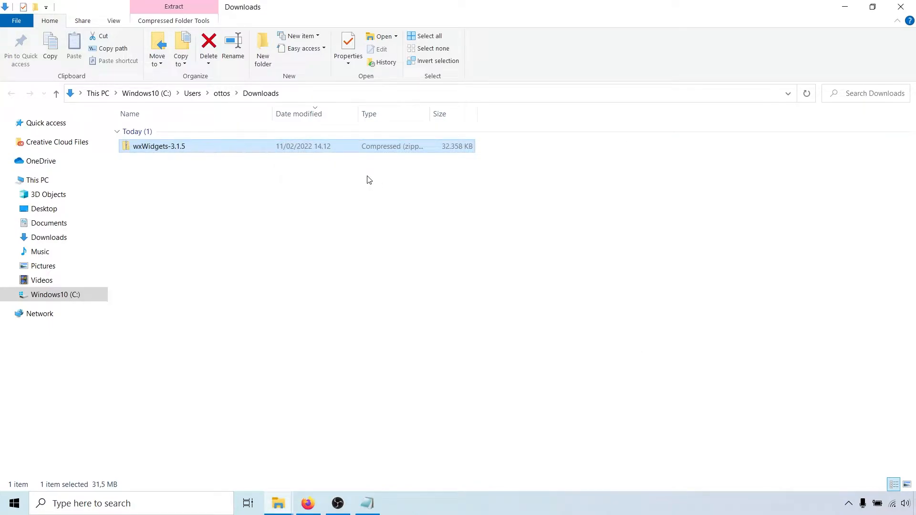
Browse to C:\Libraries in File Explorer and bring up the system environment settings via 'env'
click(37, 179)
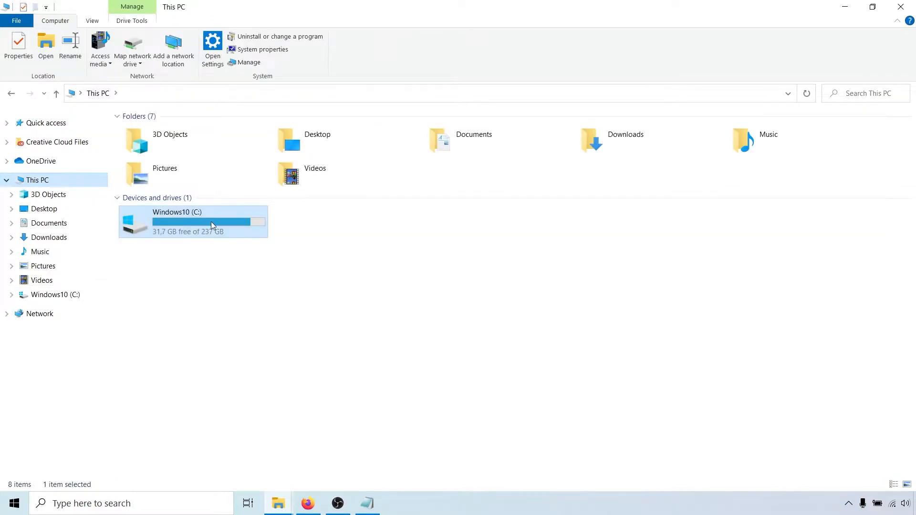
double_click(193, 222)
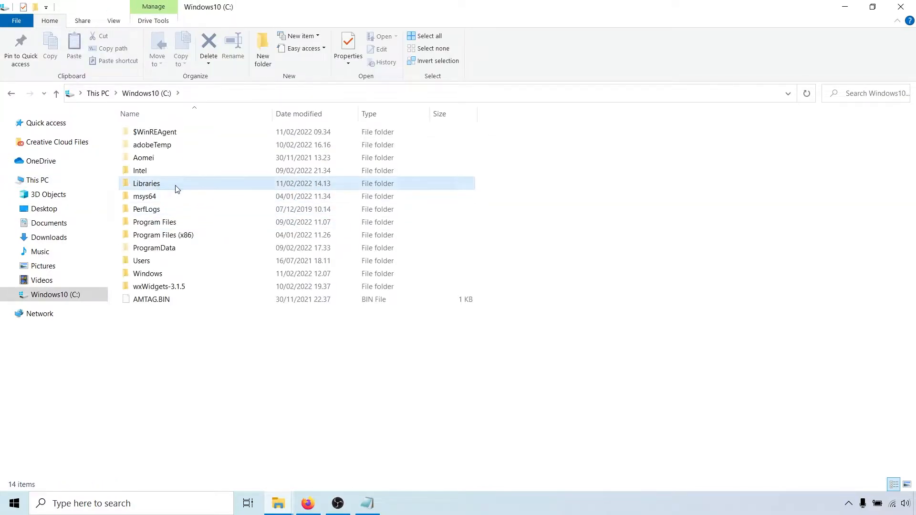
double_click(160, 286)
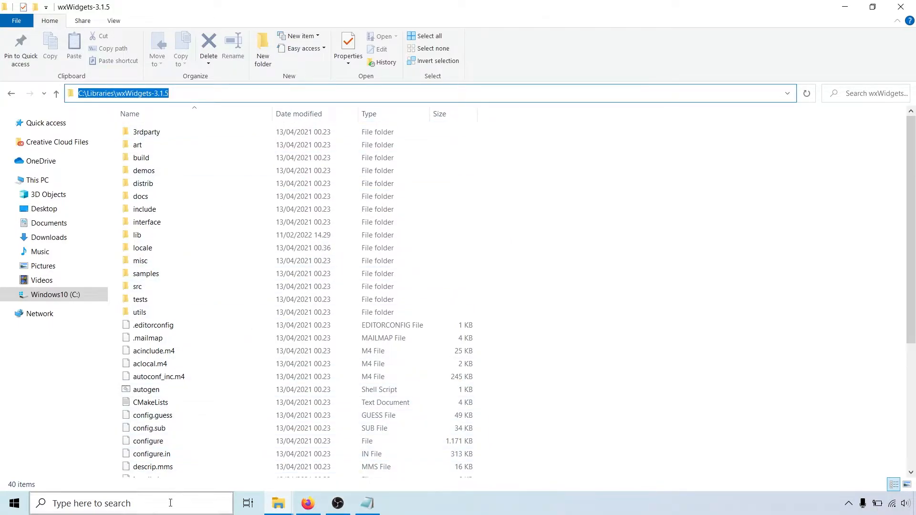
text(env)
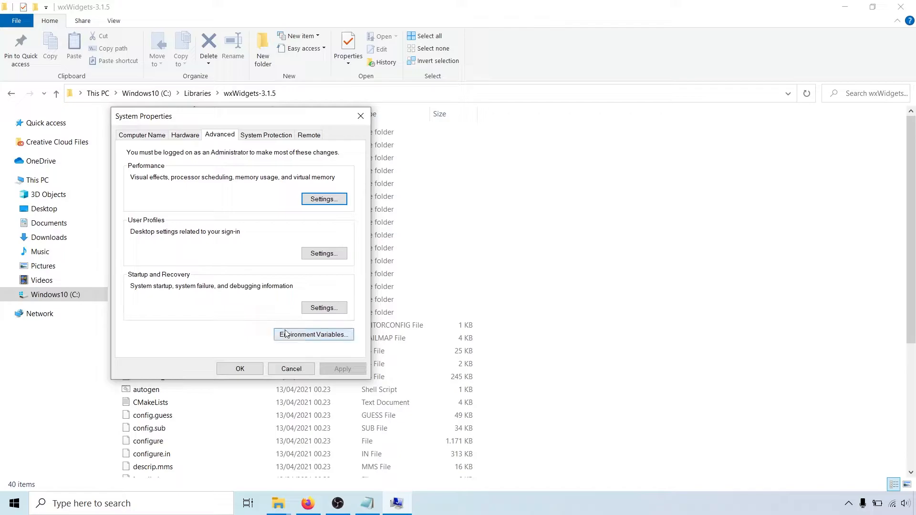
Create system variable WXWIN = C:\Libraries\wxWidgets-3.1.5 and confirm all dialogs
click(314, 334)
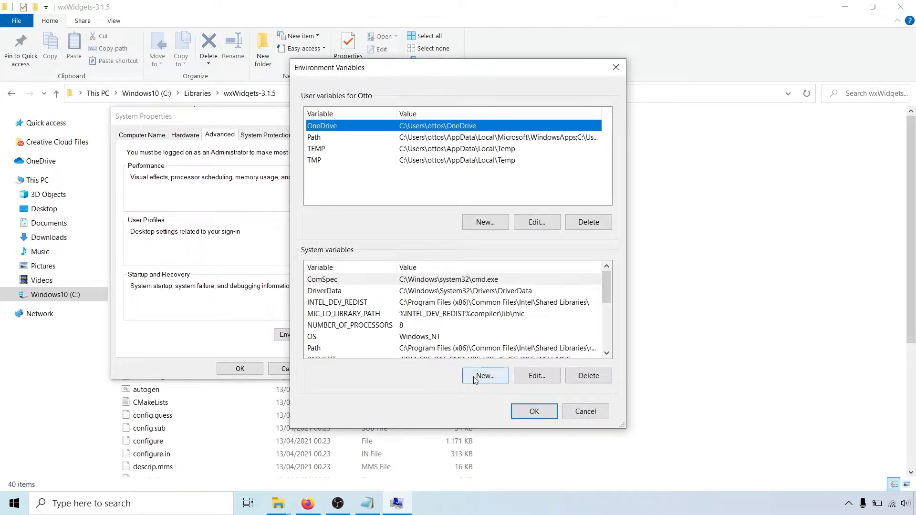
click(485, 376)
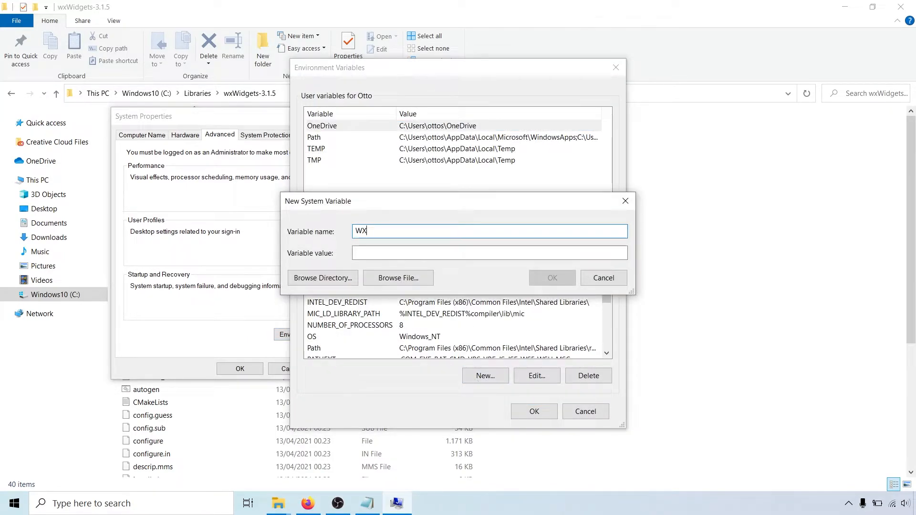
text(WIN)
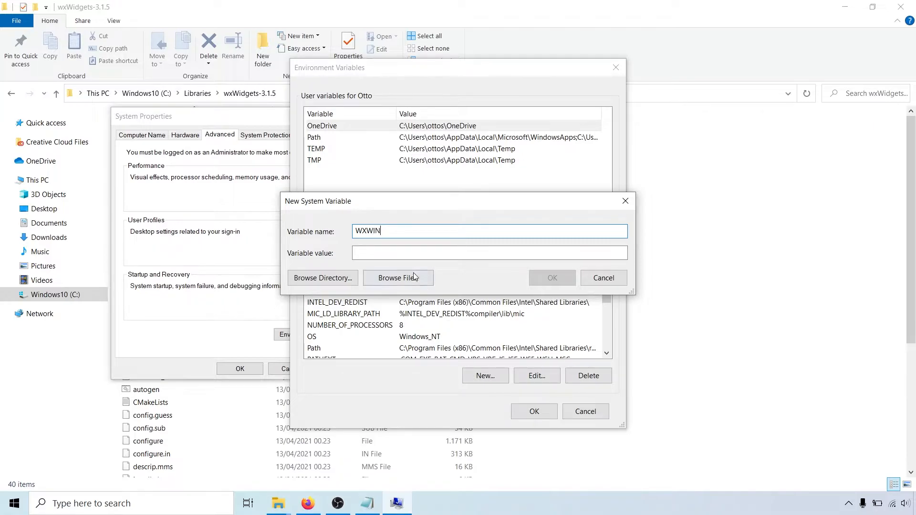
text(C:\Libraries\wxWidgets-3.1.5)
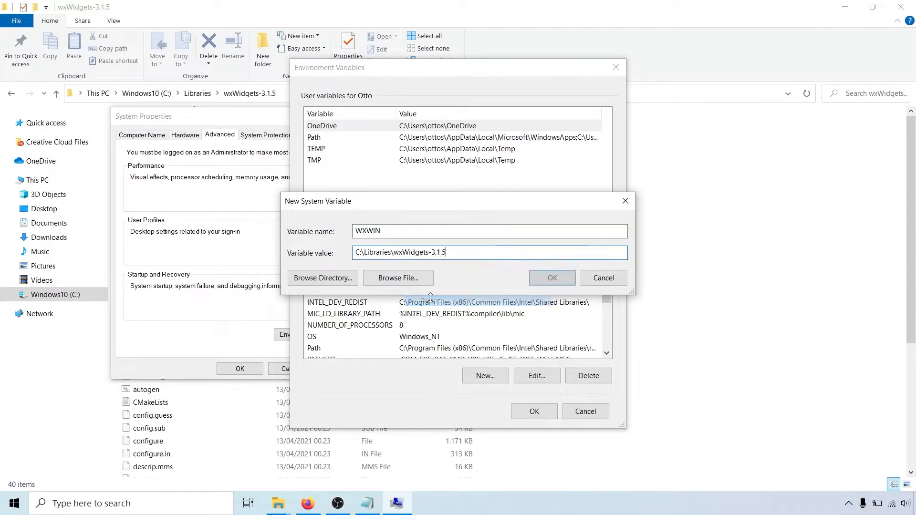
click(551, 278)
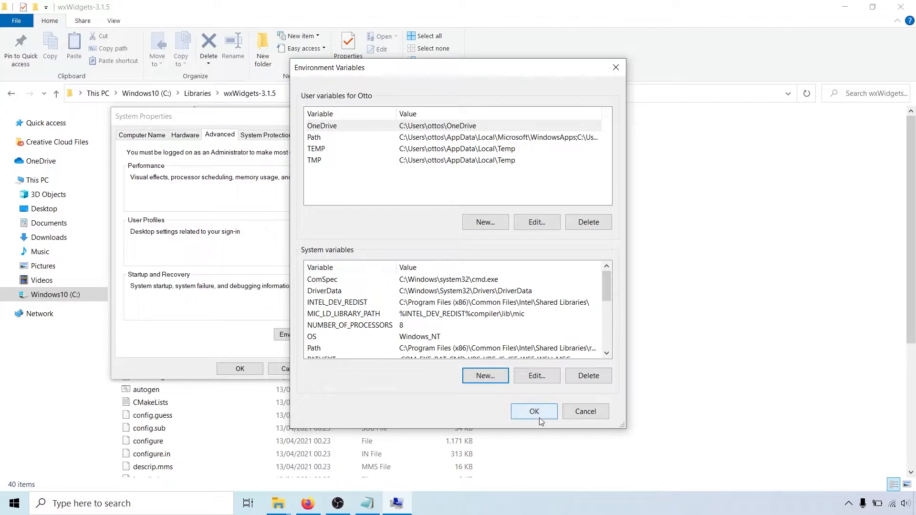
click(534, 411)
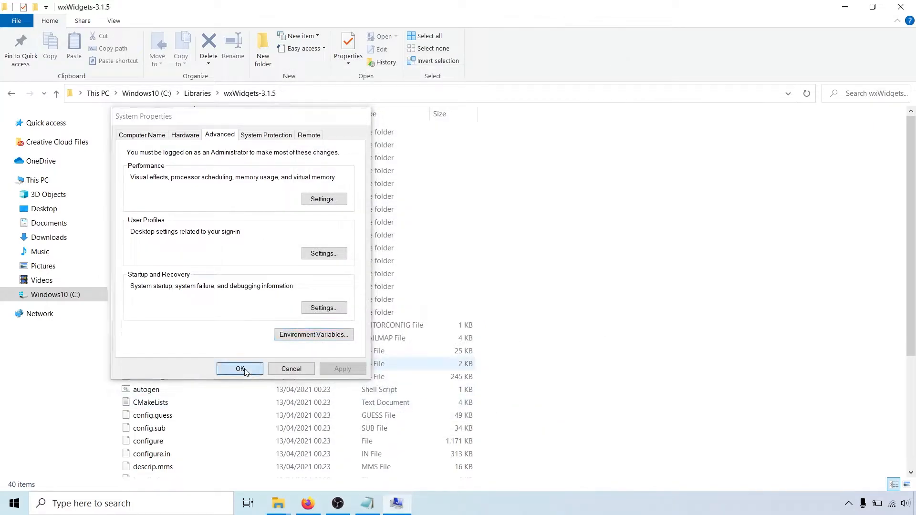
click(239, 369)
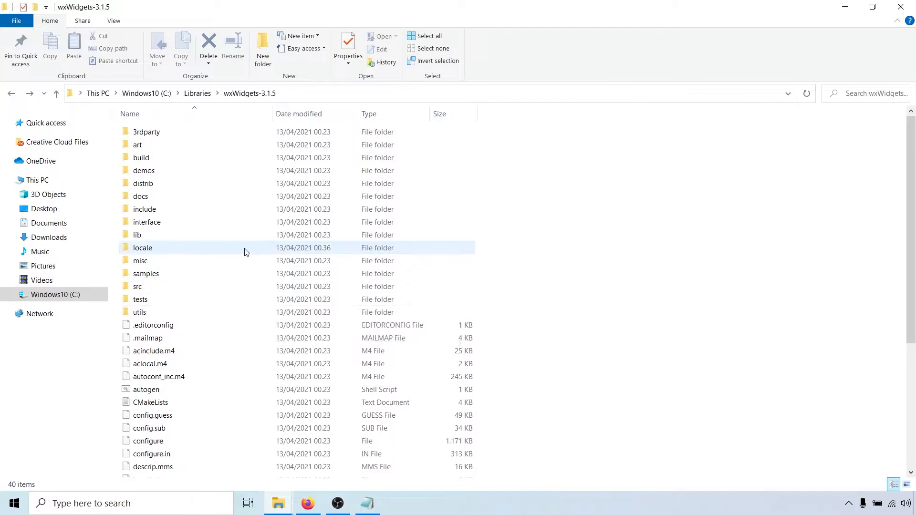
Go into wxWidgets-3.1.5\build\msw and launch wx_vc16.sln in Visual Studio
double_click(137, 235)
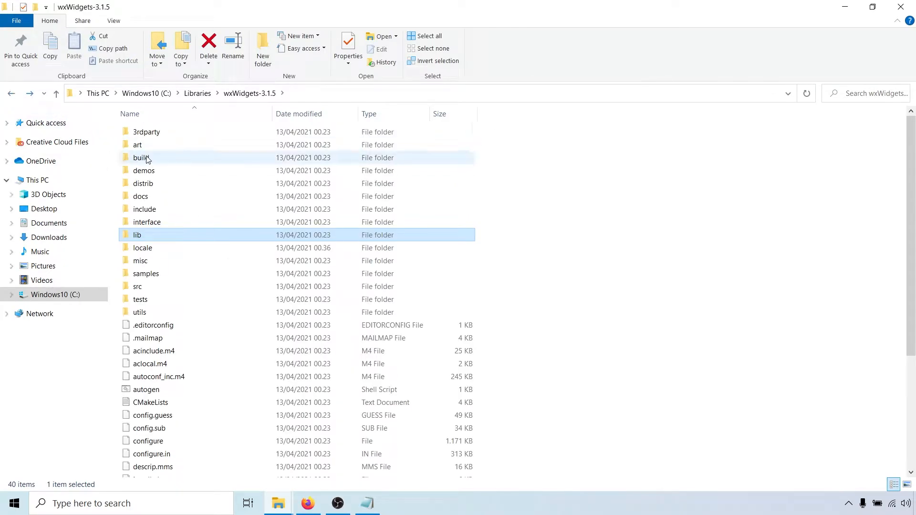
double_click(142, 158)
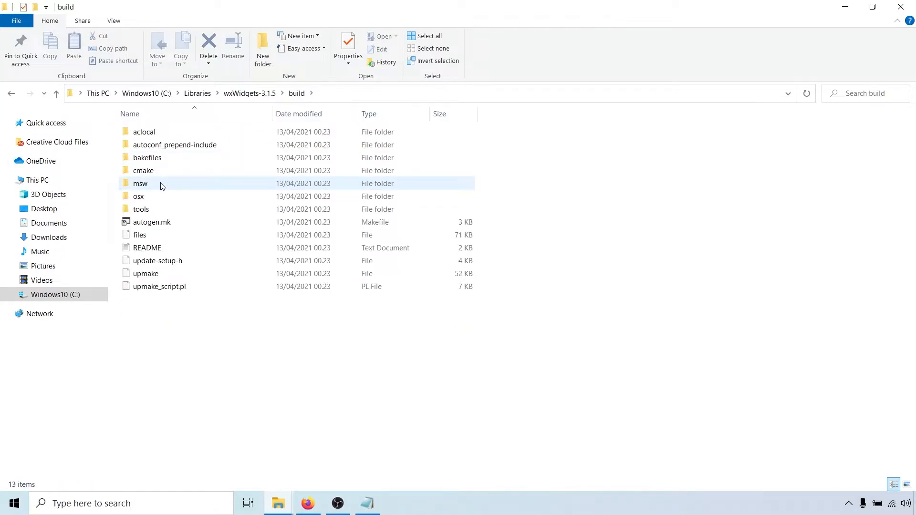
double_click(141, 183)
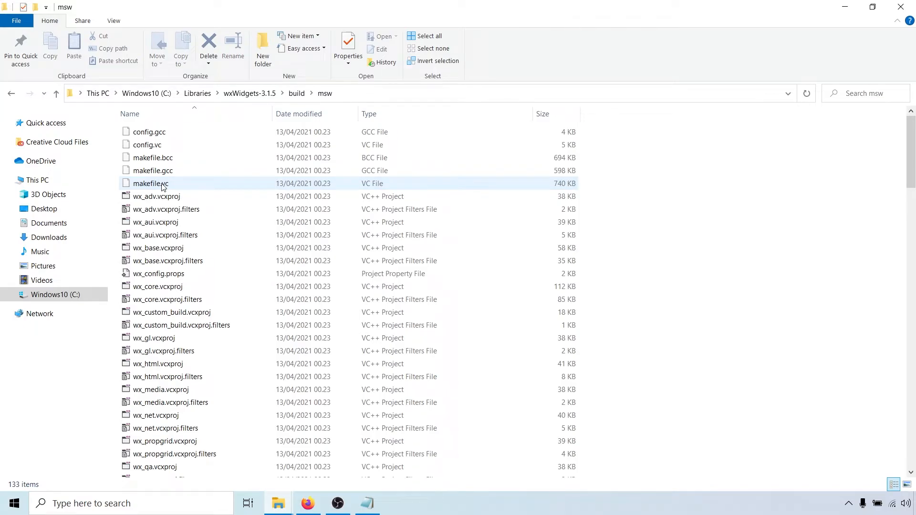
scroll(down, 3)
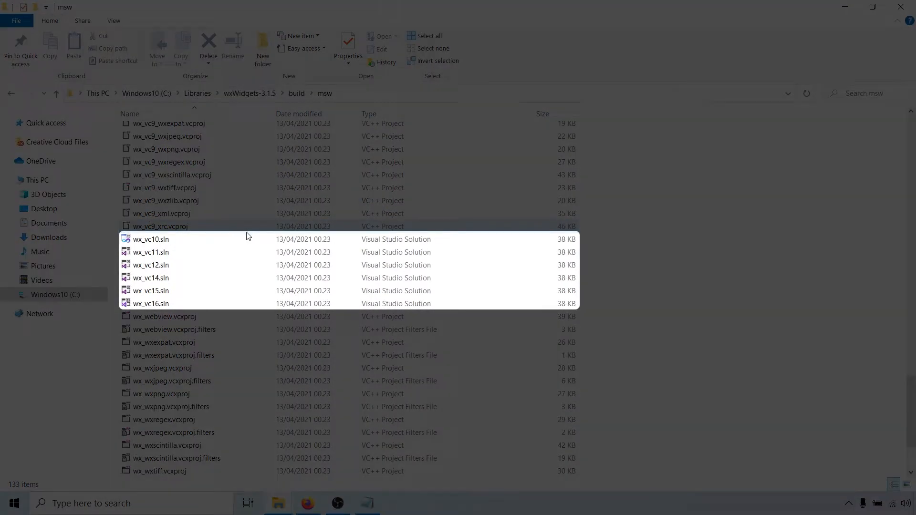
mouse_move(245, 303)
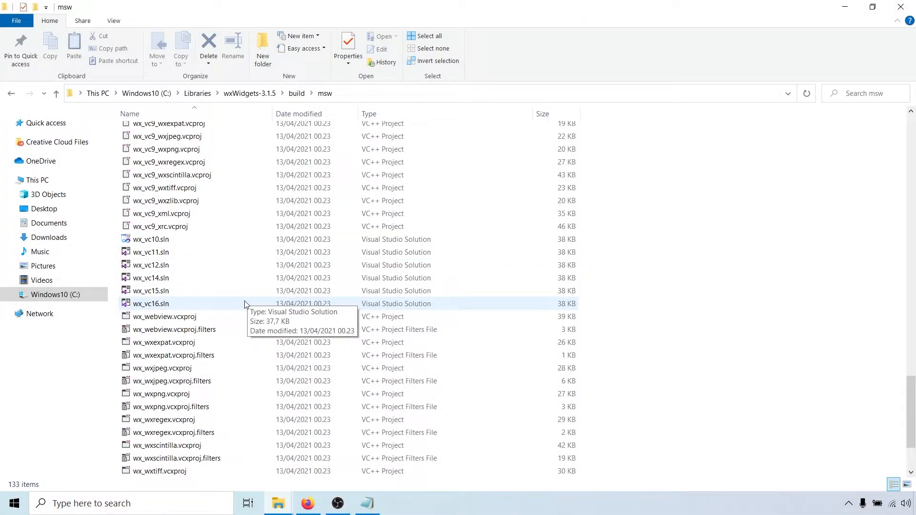
double_click(150, 304)
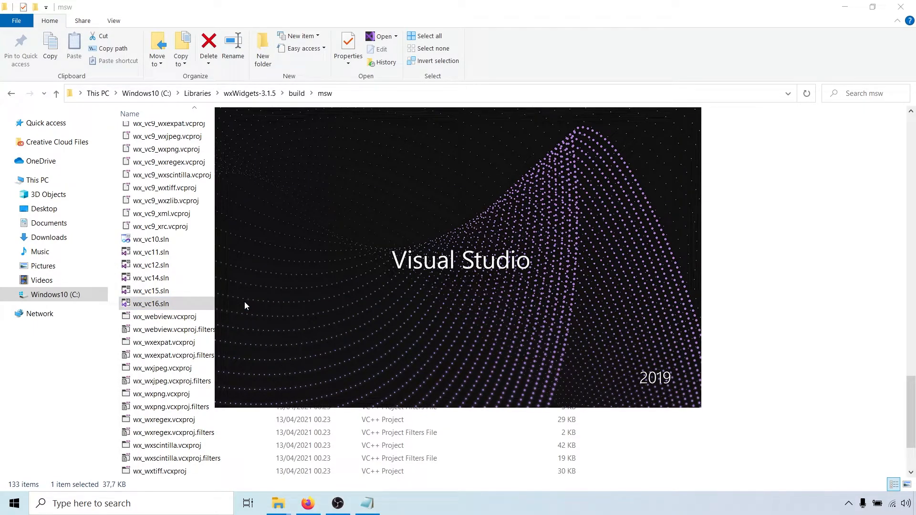
Build the wx_vc16 solution in Debug Win32 (24 succeeded, 0 failed)
double_click(150, 304)
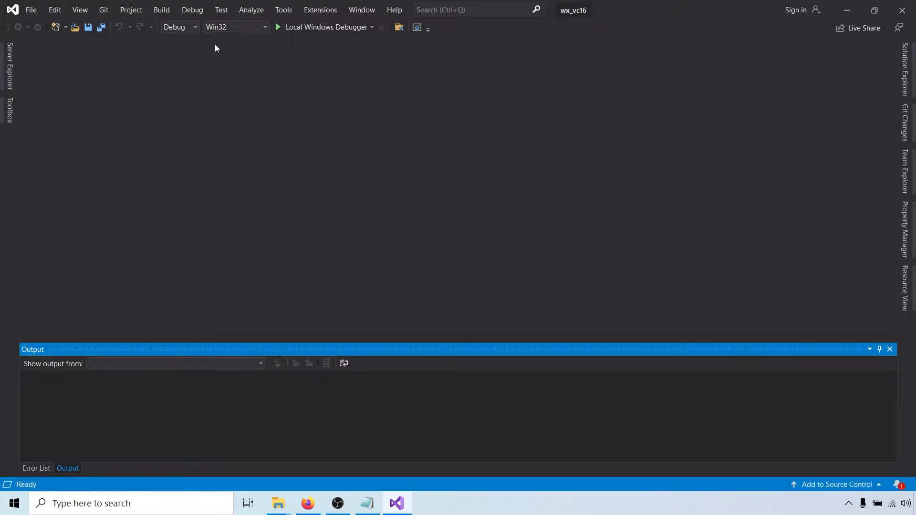
click(195, 27)
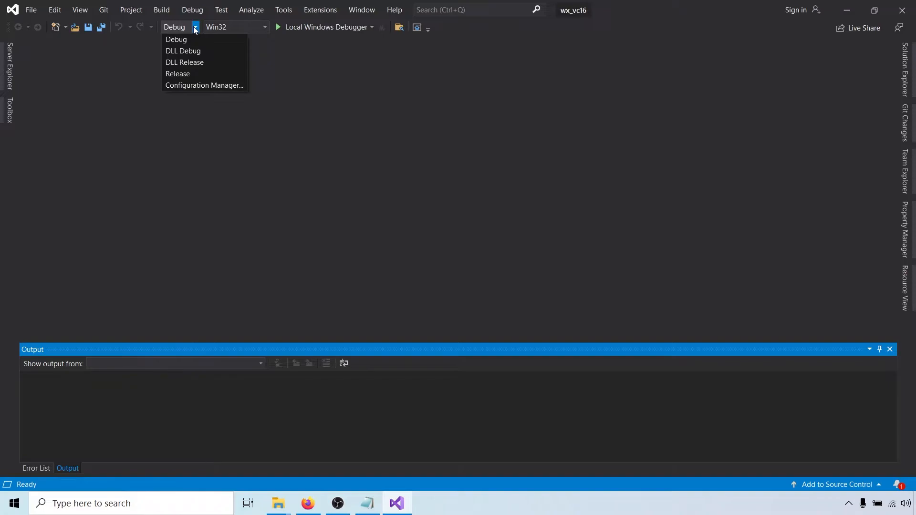
click(176, 39)
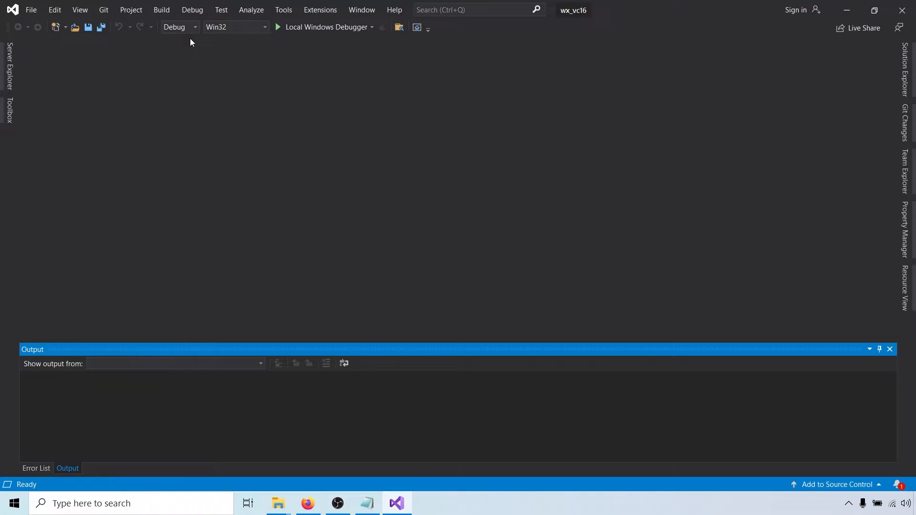
mouse_move(183, 49)
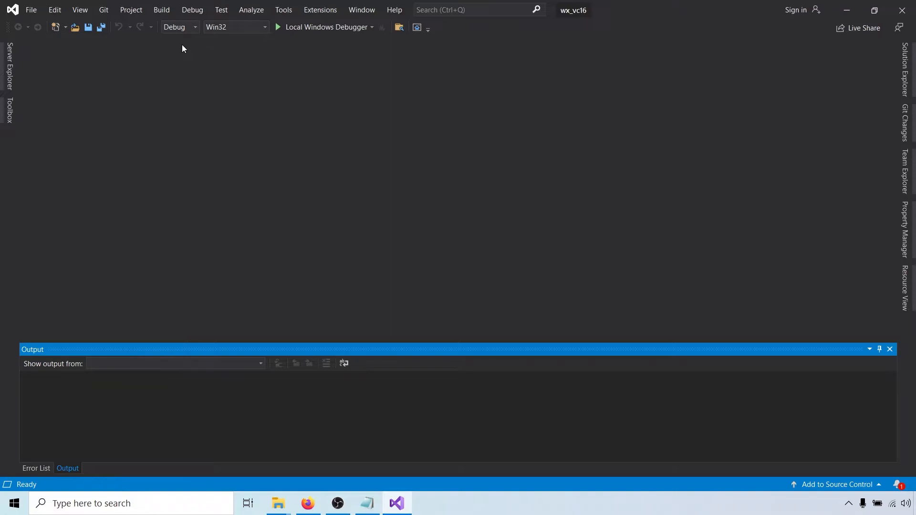
click(161, 10)
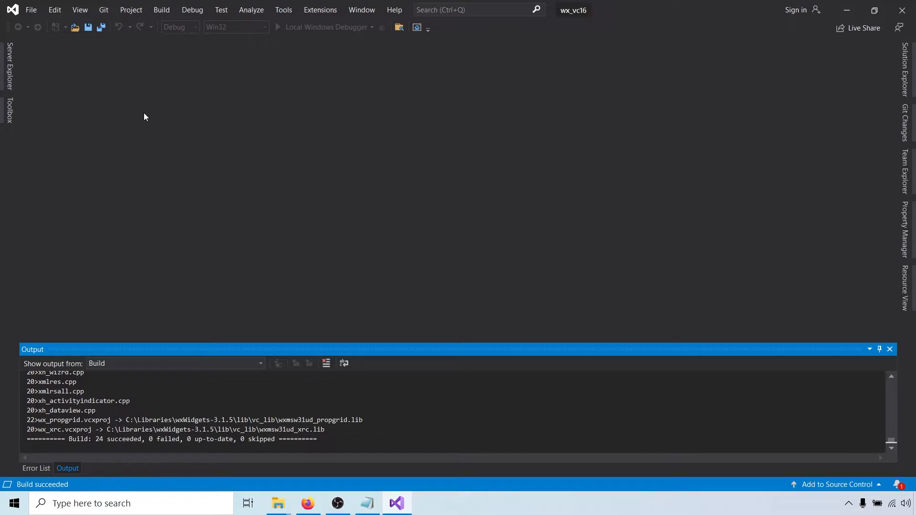
Inspect the freshly built debug .lib files in wxWidgets-3.1.5\lib\vc_lib, then return to Visual Studio
click(278, 504)
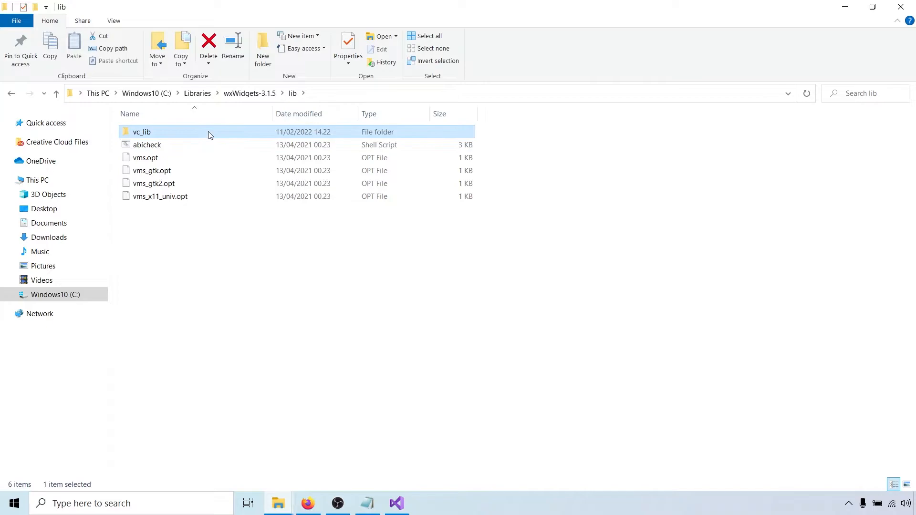
mouse_move(209, 135)
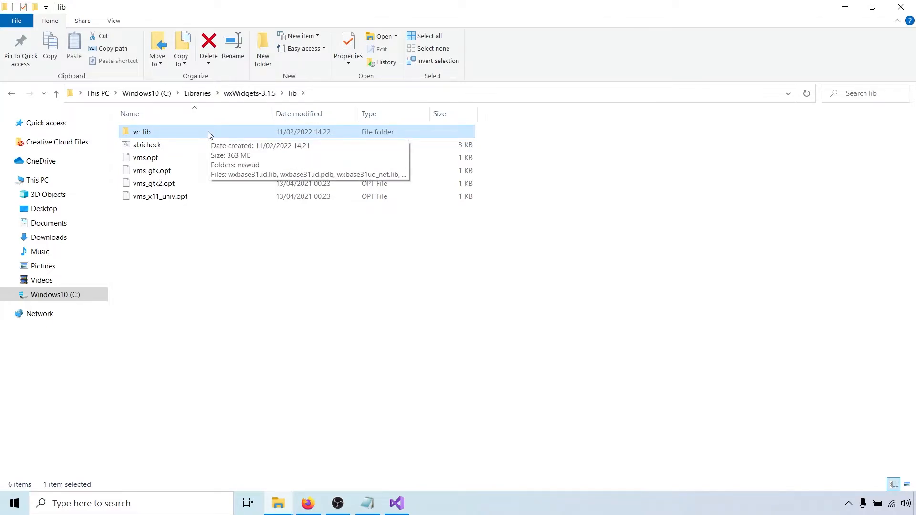
double_click(142, 132)
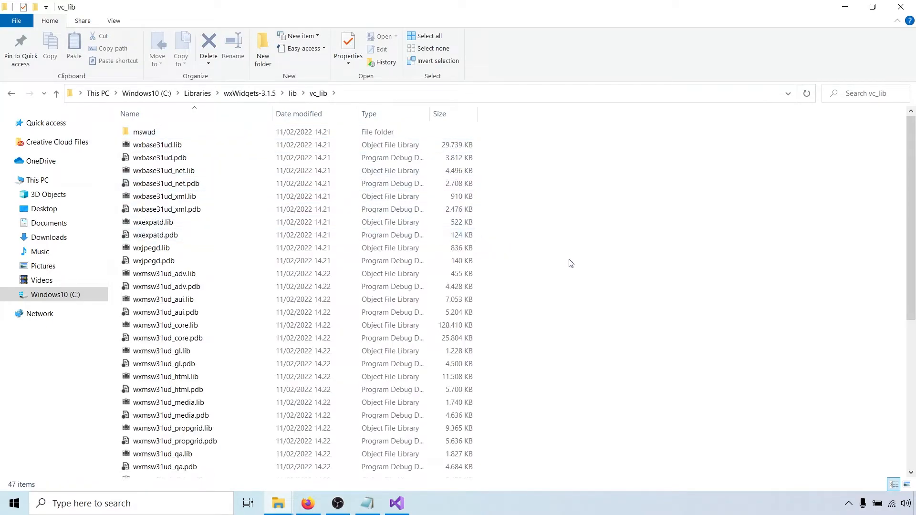
scroll(down, 3)
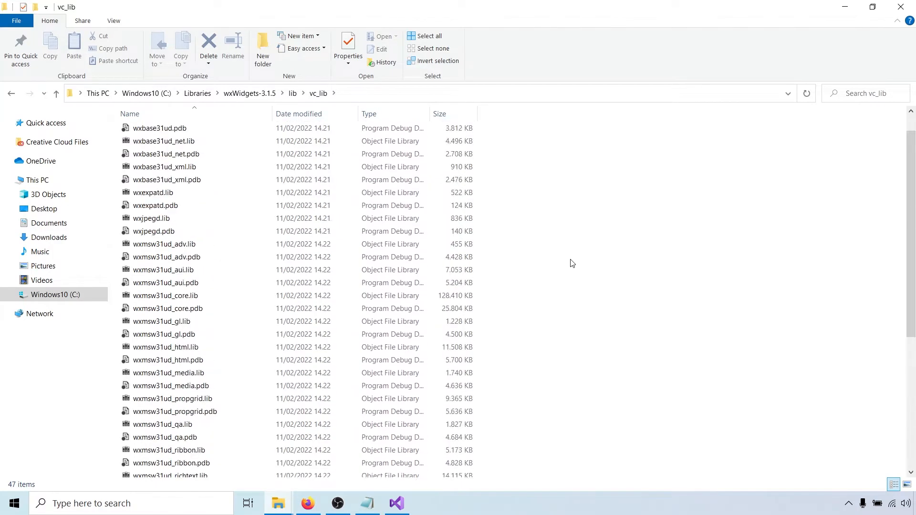
scroll(up, 3)
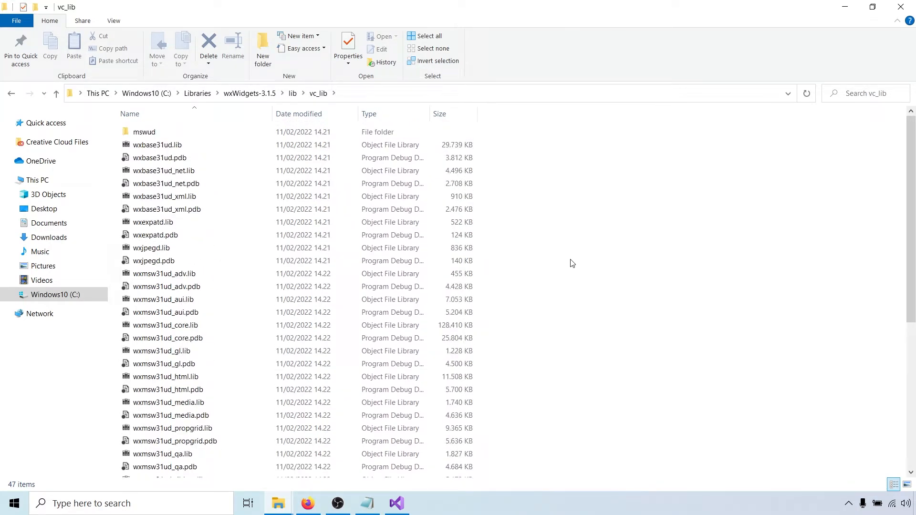
click(396, 503)
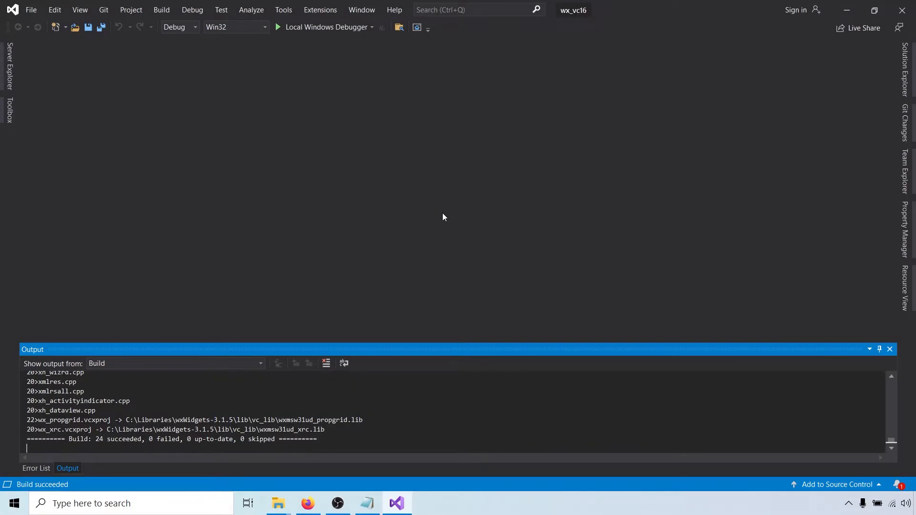
mouse_move(200, 44)
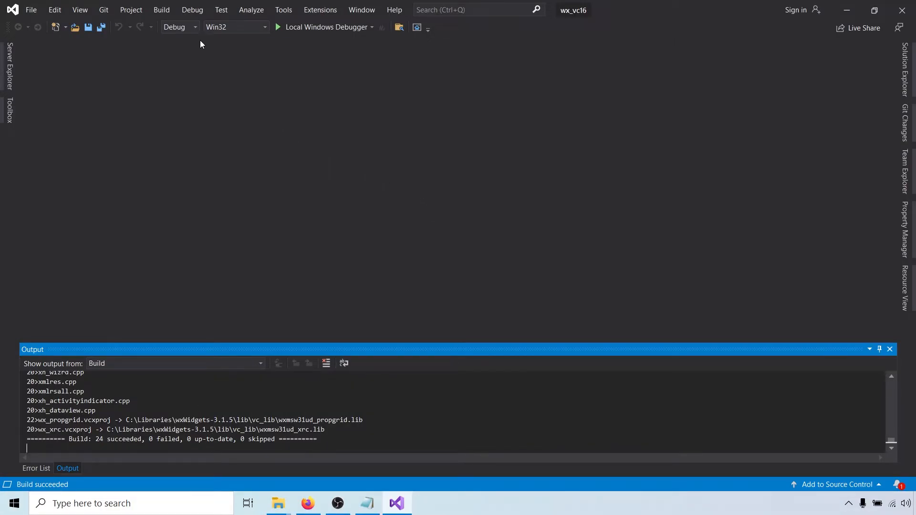
Rebuild the solution in Release Win32 and watch the mswu release libraries appear in vc_lib
click(195, 26)
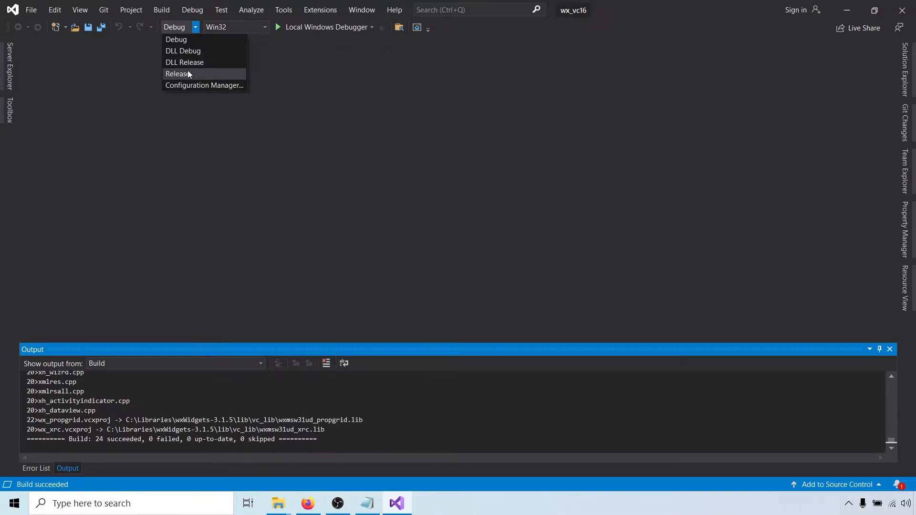
click(178, 74)
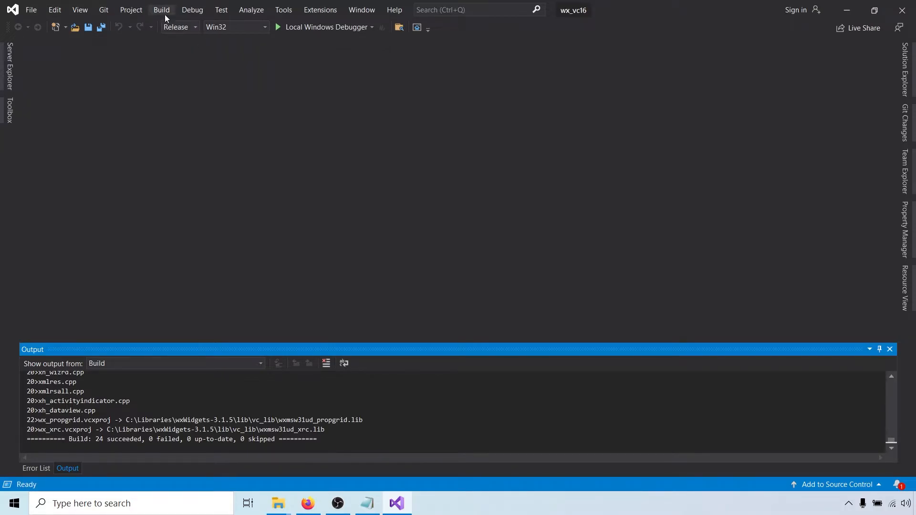
click(161, 10)
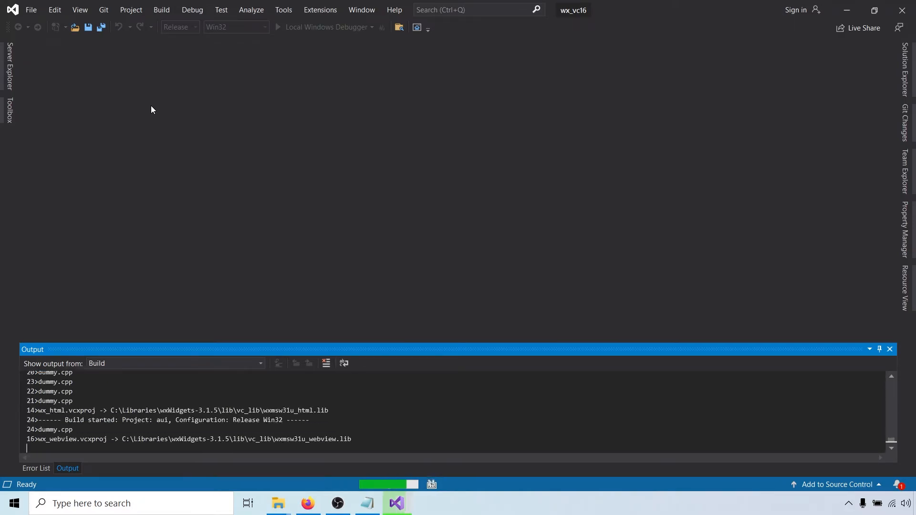
click(277, 503)
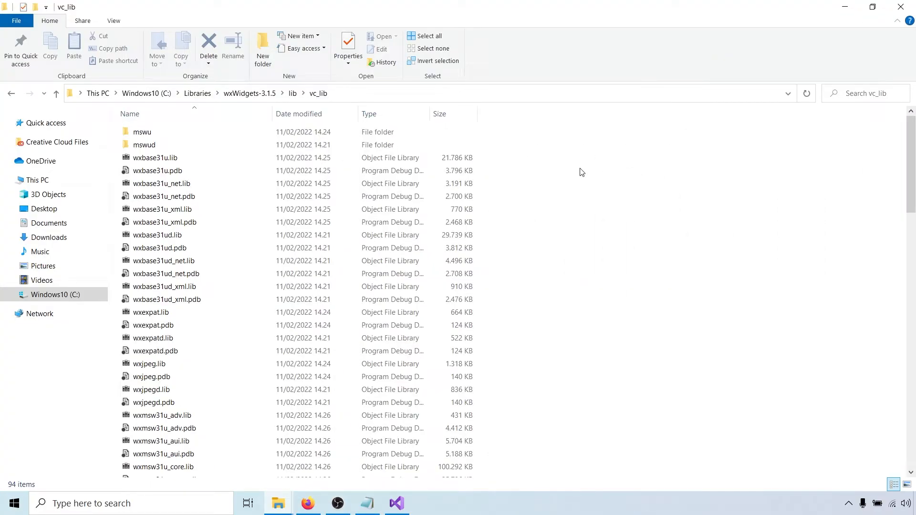
click(396, 503)
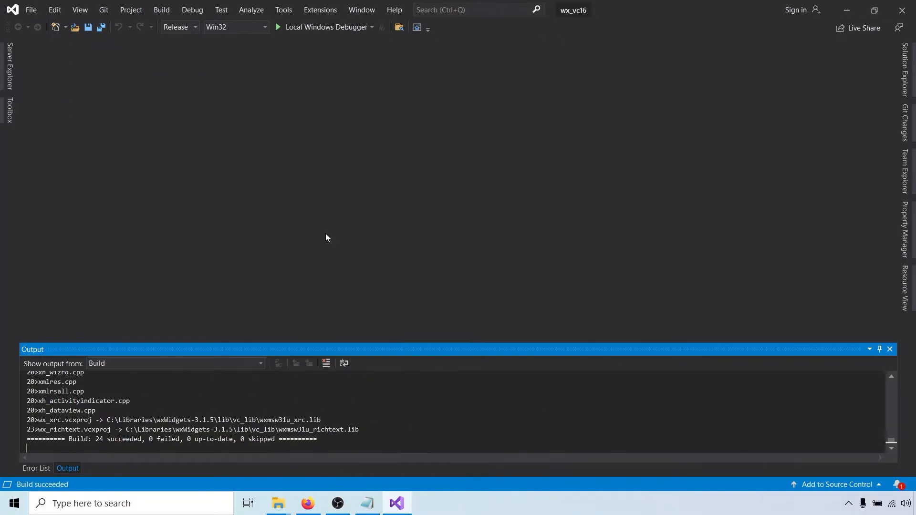
mouse_move(189, 48)
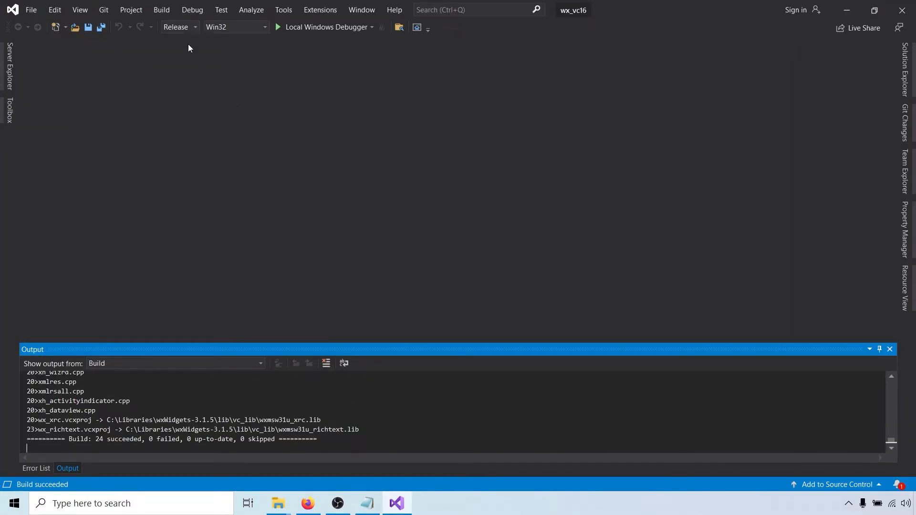
Build the solution for x64 in both Debug and Release, then check the output in File Explorer
click(178, 27)
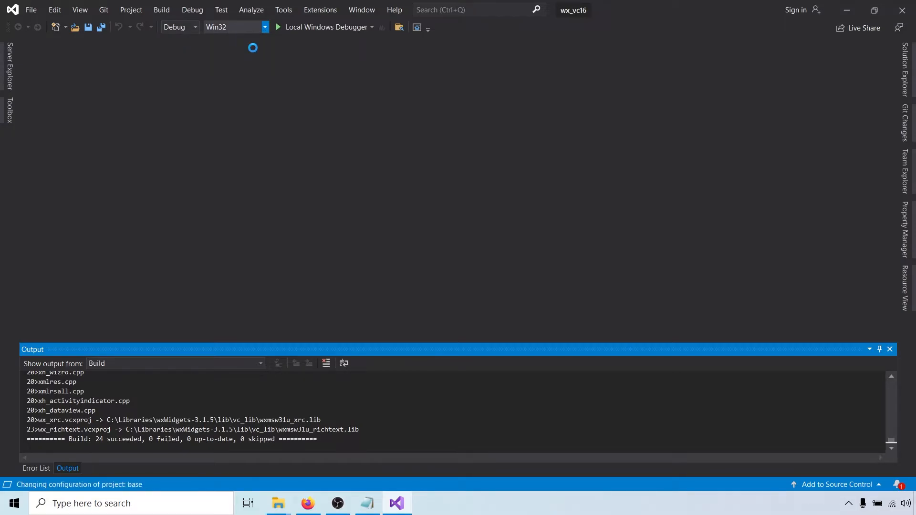
click(162, 10)
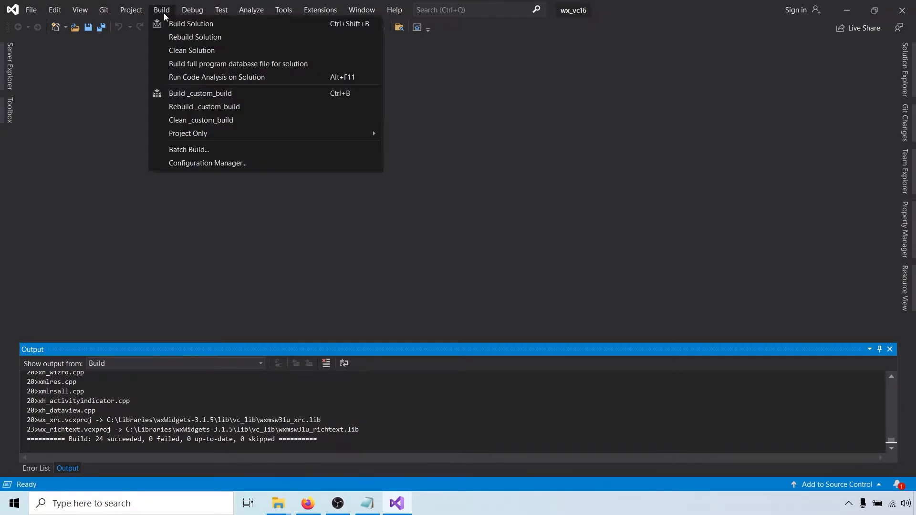
click(191, 23)
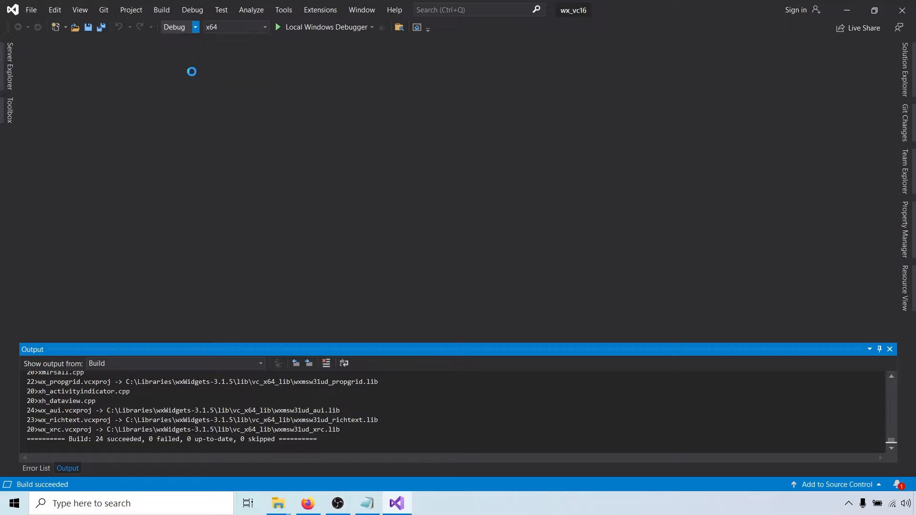
click(162, 9)
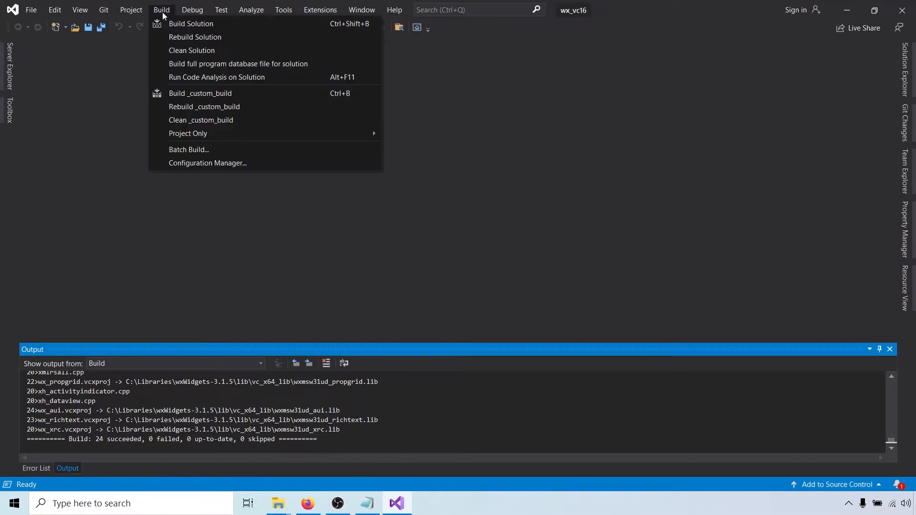
click(191, 23)
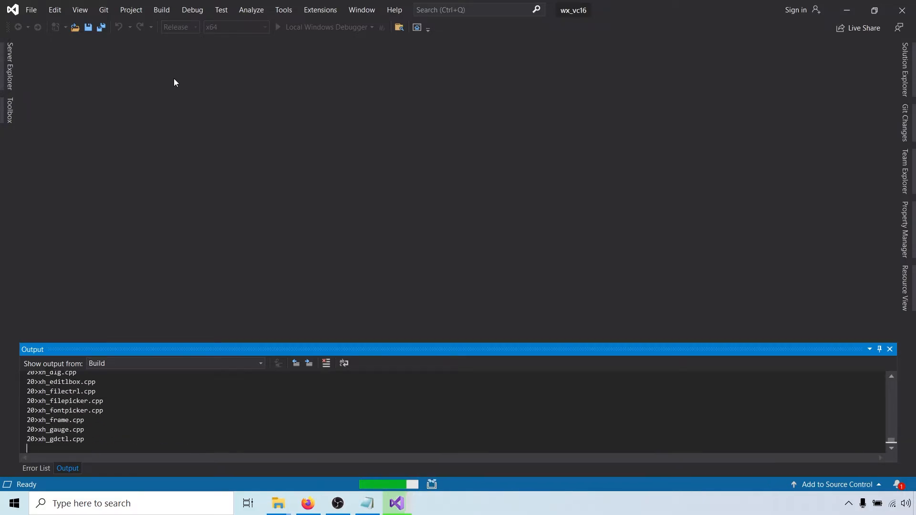
click(278, 503)
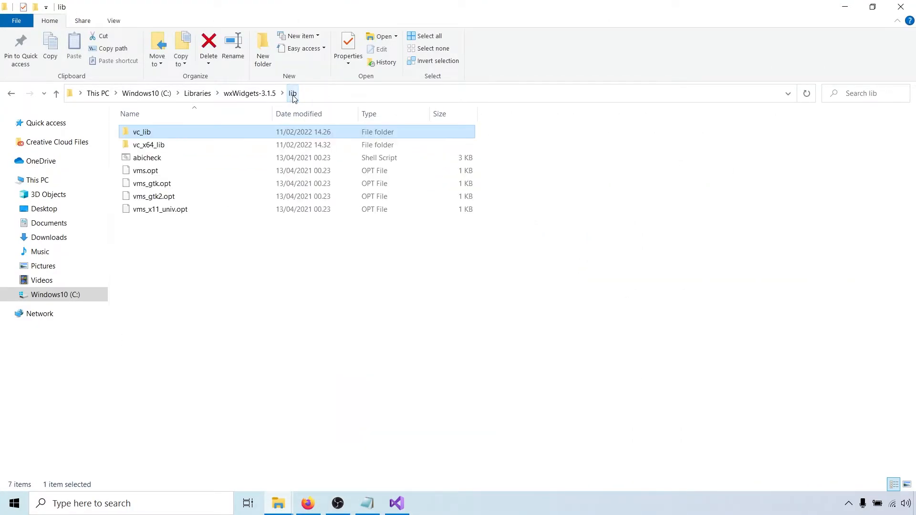
Confirm vc_x64_lib now sits beside vc_lib in the lib folder, then return to the finished build
click(149, 144)
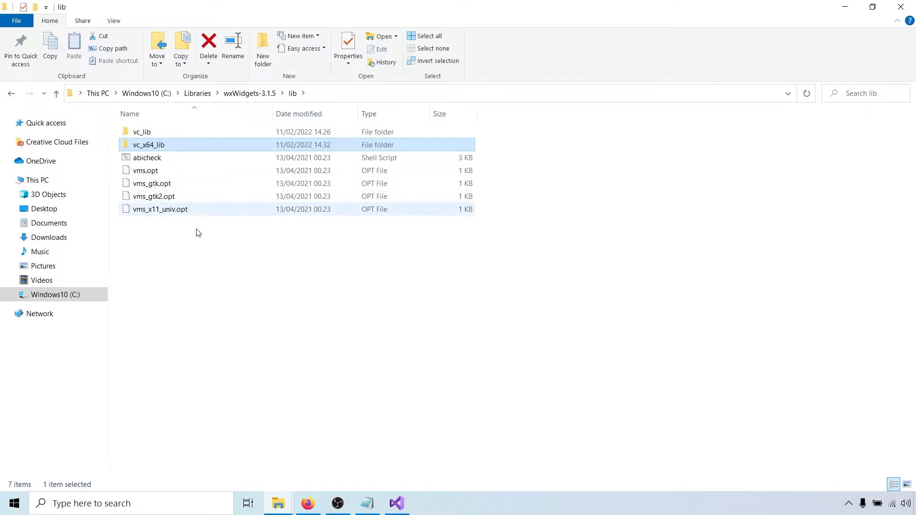
mouse_move(201, 252)
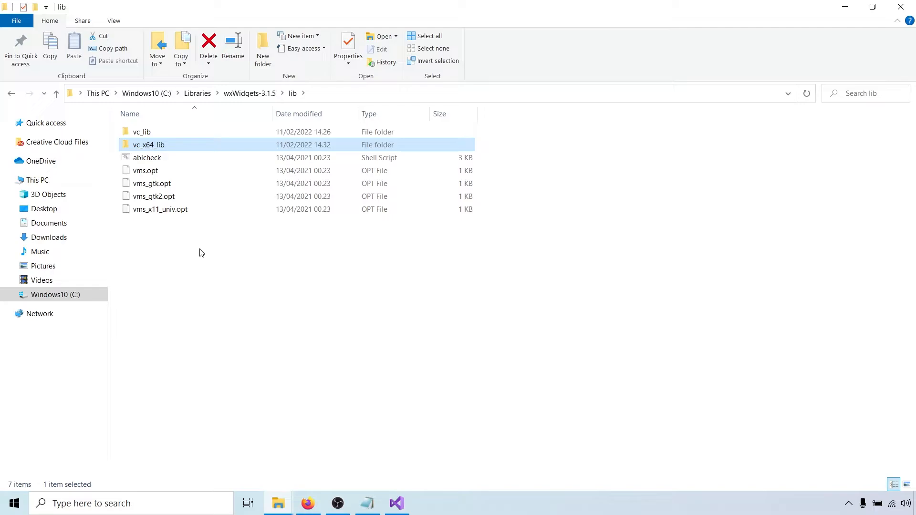
click(395, 503)
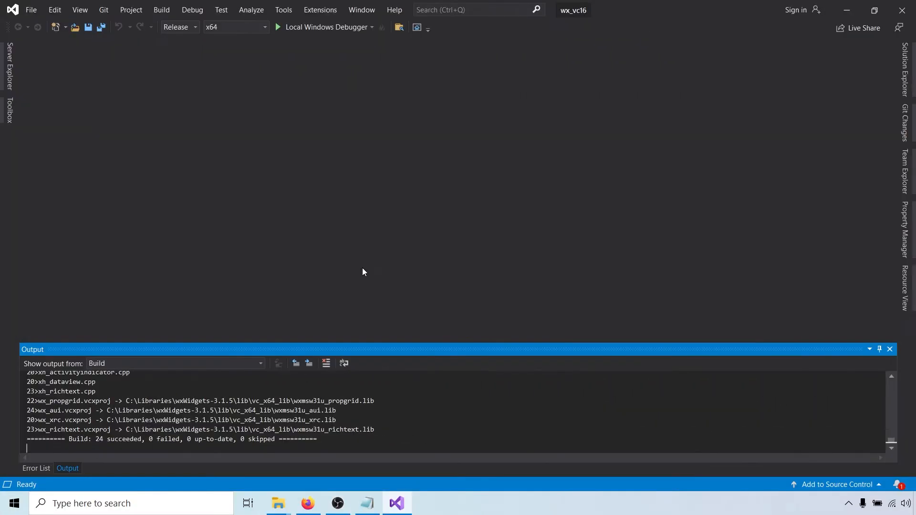
mouse_move(67, 33)
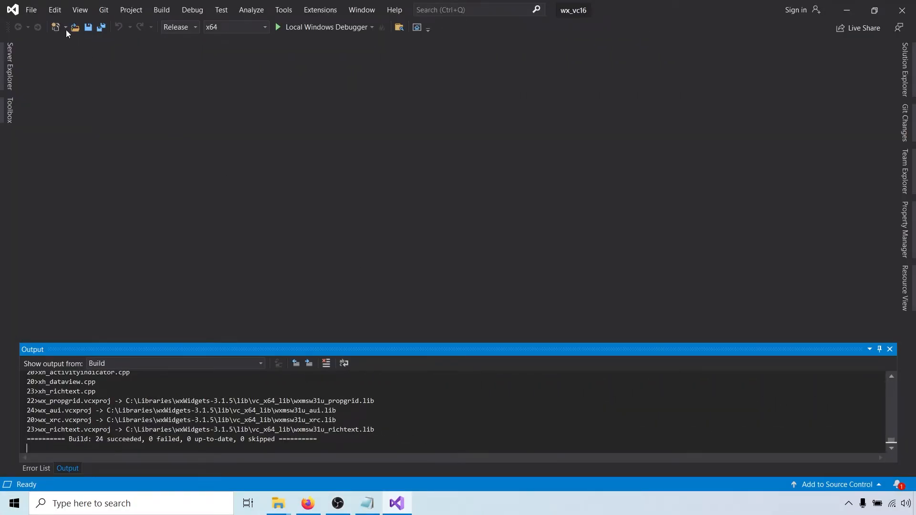
Create a new Empty Project named FirstGUI from File > New > Project
click(30, 10)
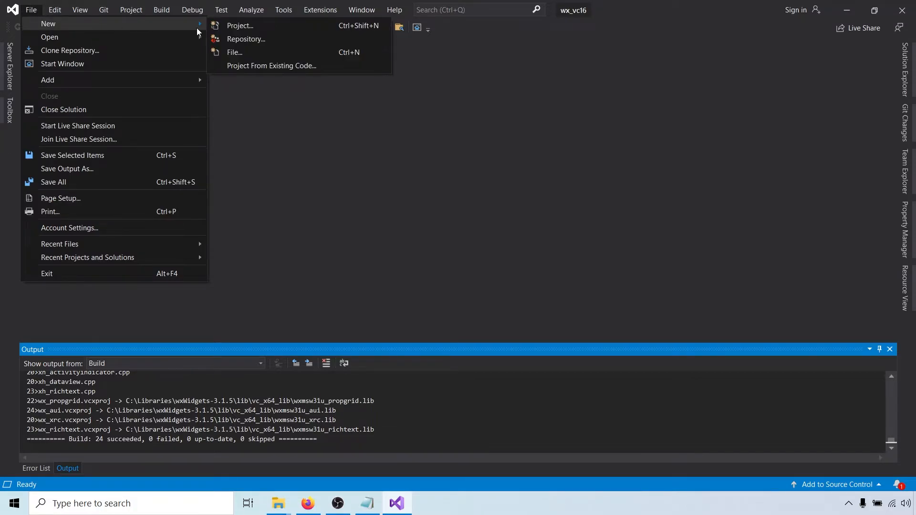
click(238, 25)
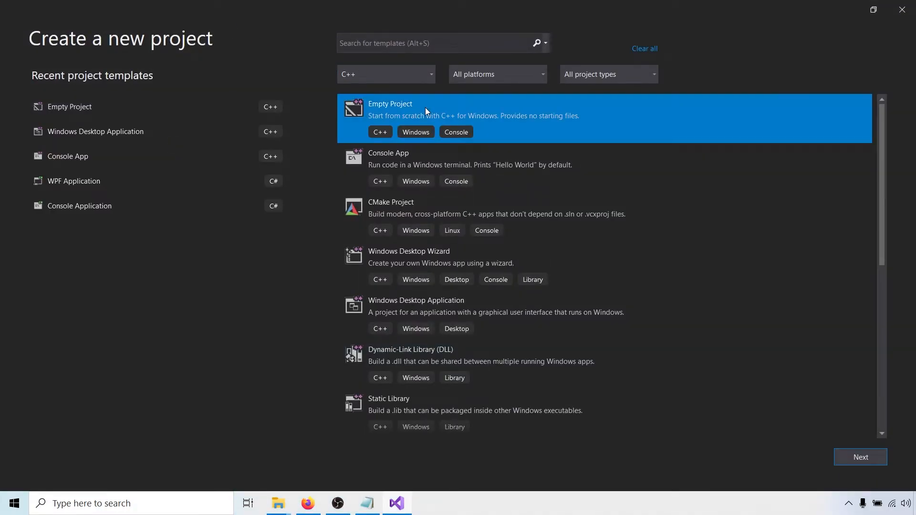
click(860, 457)
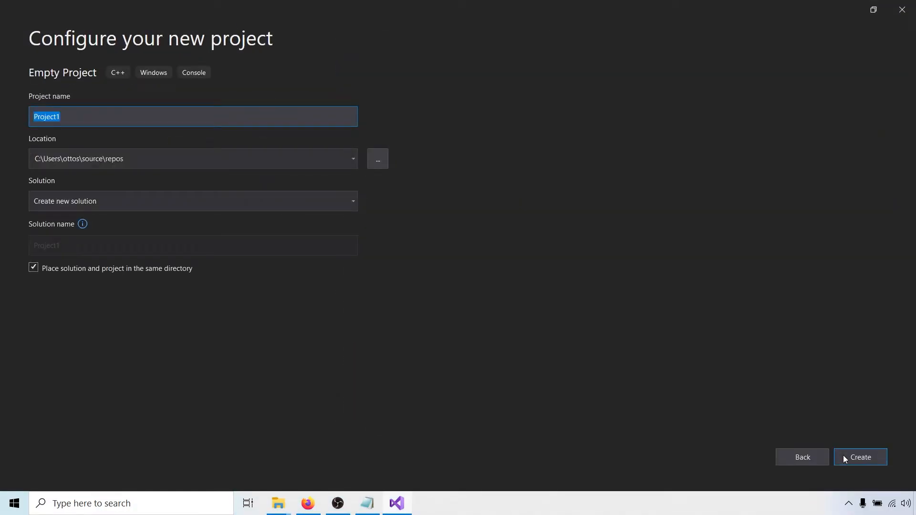
text(First)
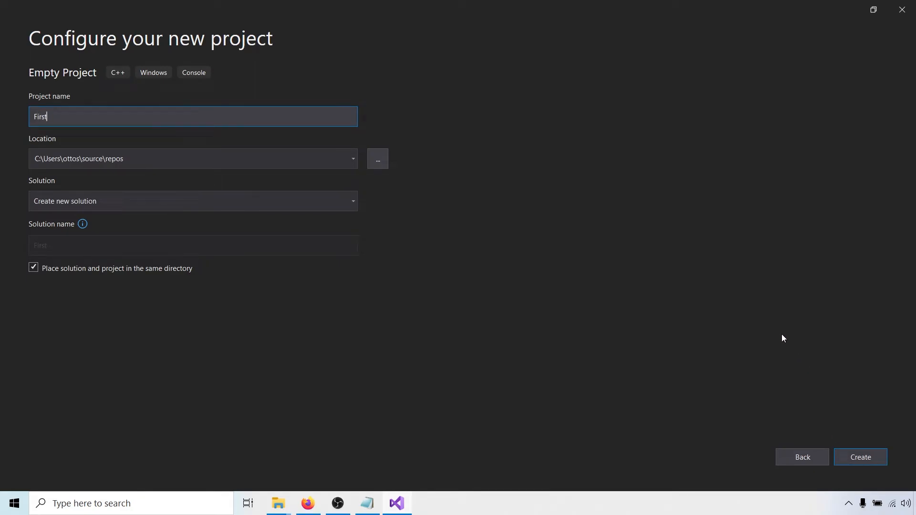
text(GUI)
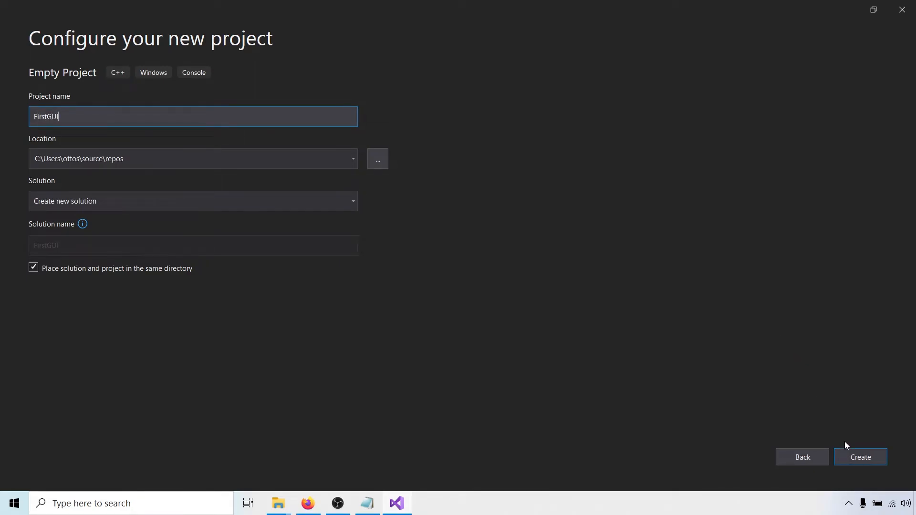
click(860, 457)
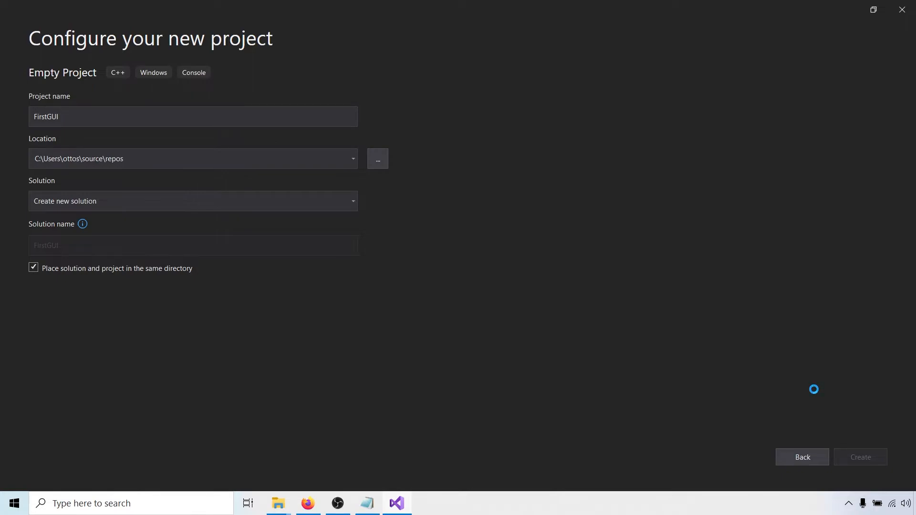
click(860, 457)
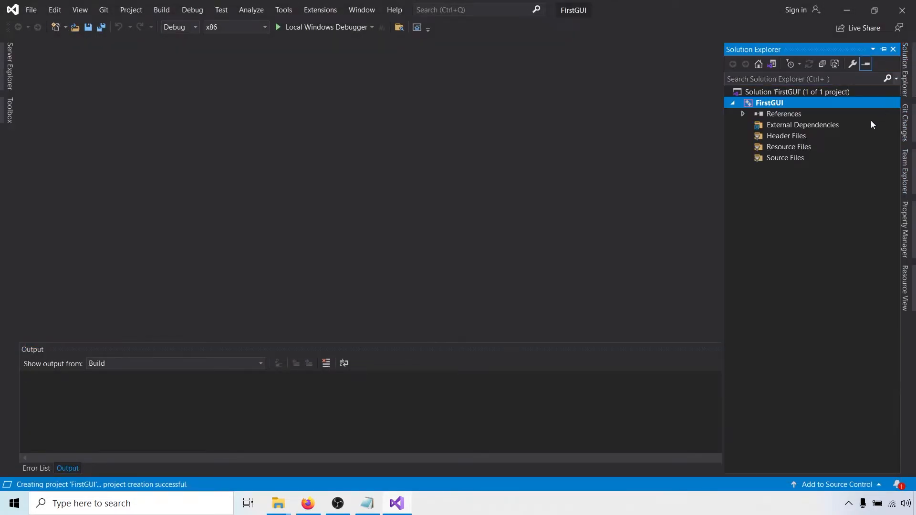
Add Main.cpp under Source Files containing the wxApp class with wxIMPLEMENT_APP(App)
right_click(787, 157)
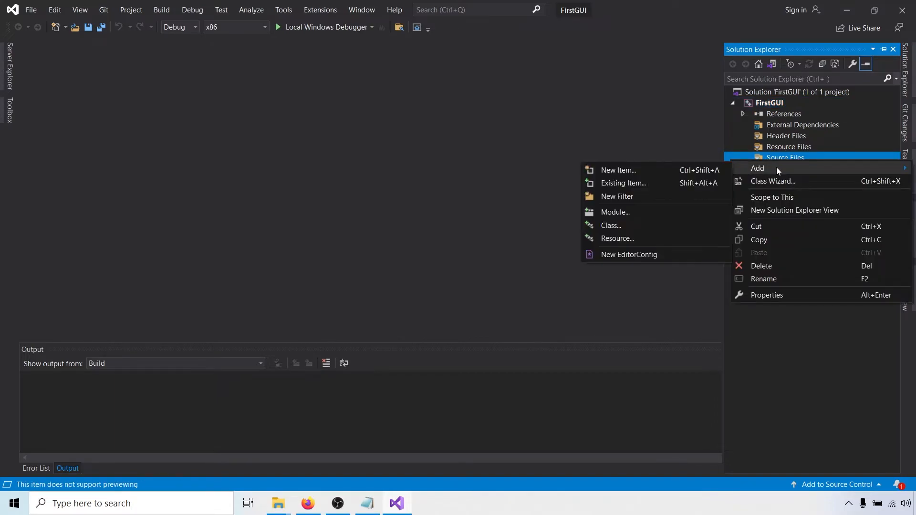
click(617, 170)
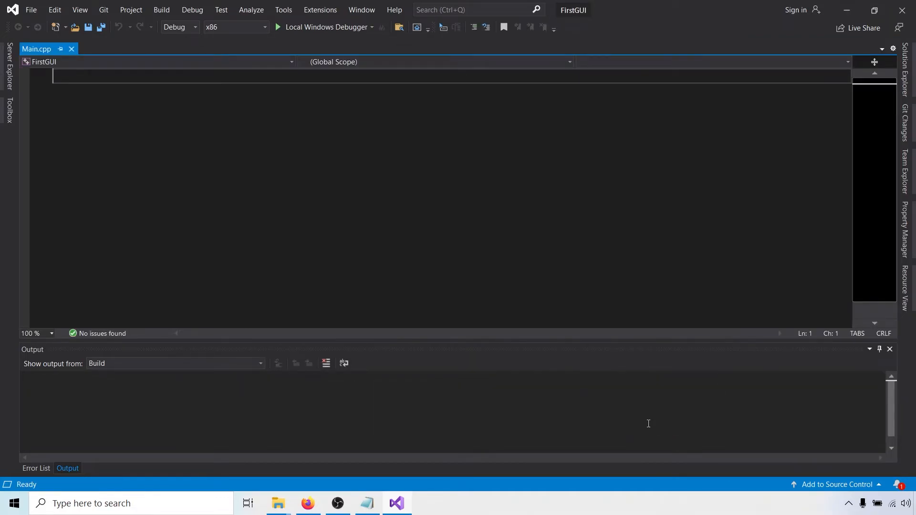
mouse_move(474, 172)
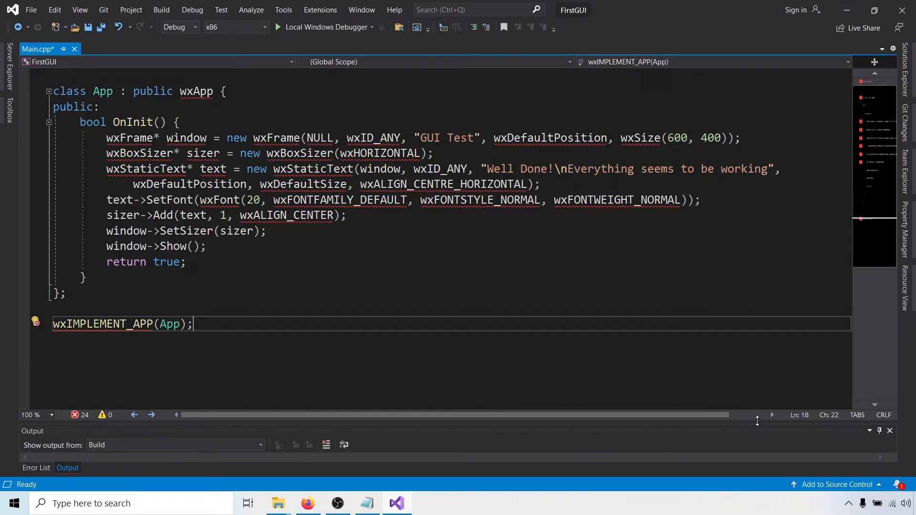
scroll(up, 3)
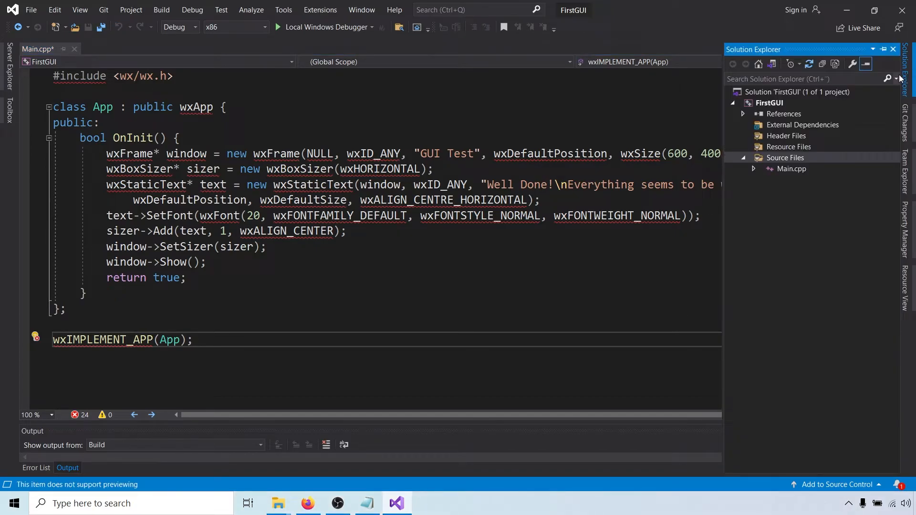
Open FirstGUI Properties for All Configurations and All Platforms and show C/C++ settings
right_click(770, 102)
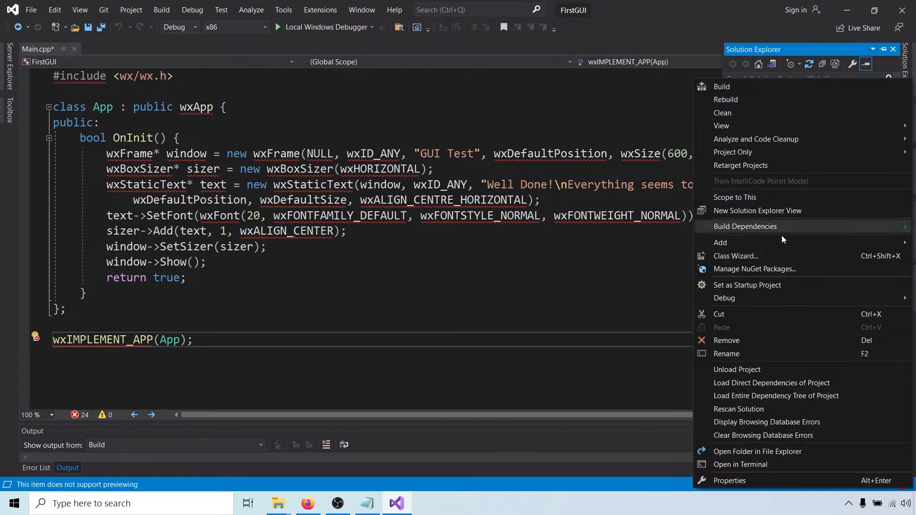
click(729, 480)
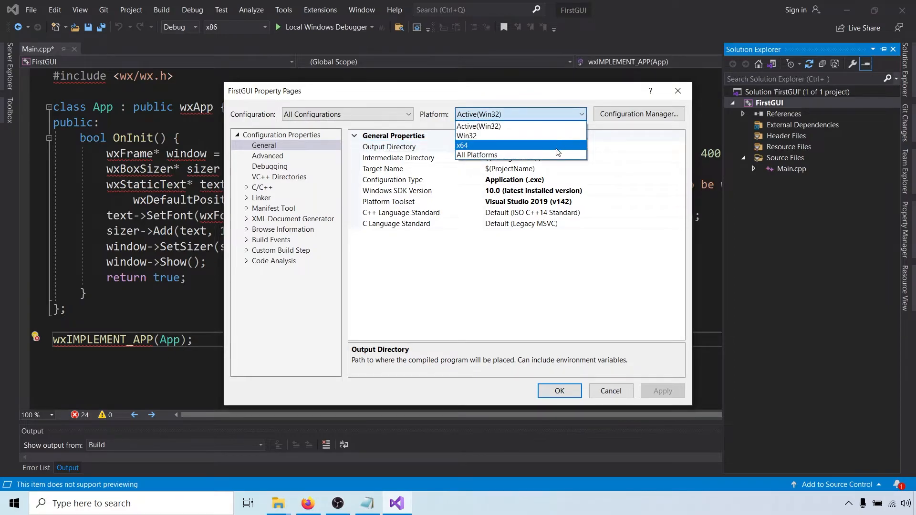
click(477, 154)
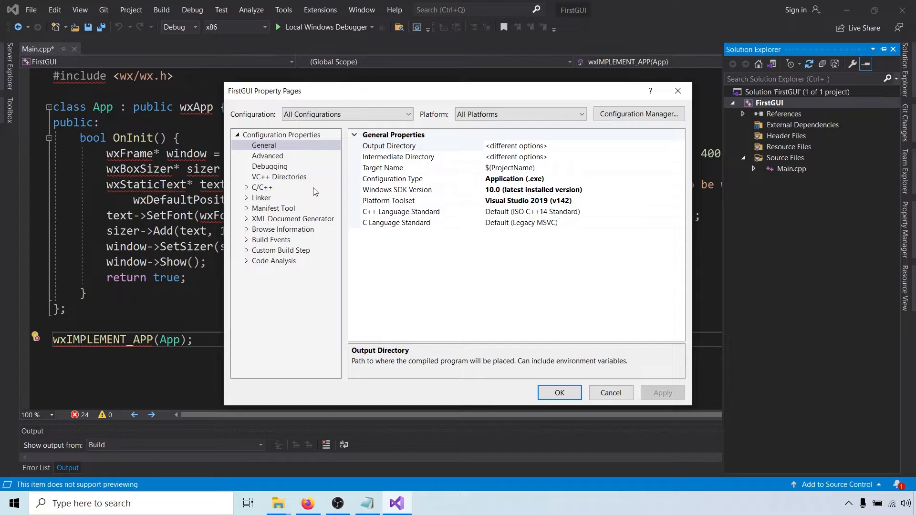
click(262, 187)
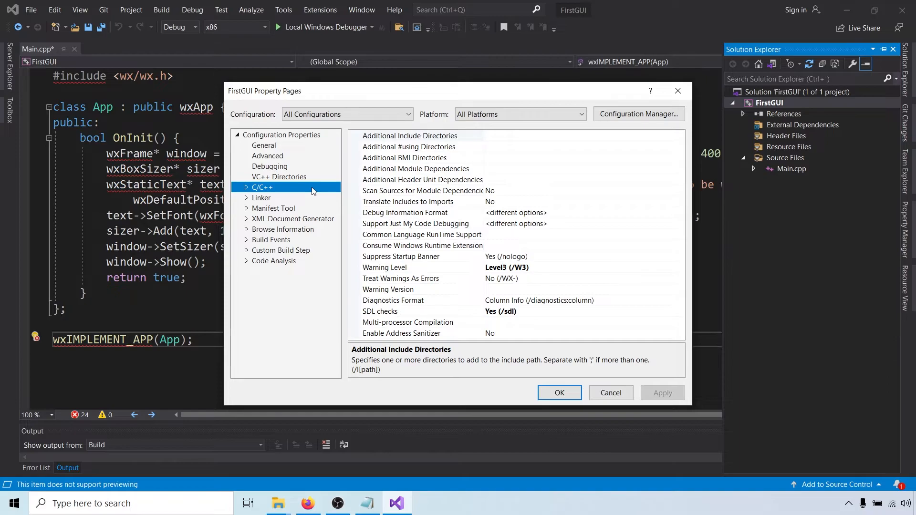
mouse_move(339, 182)
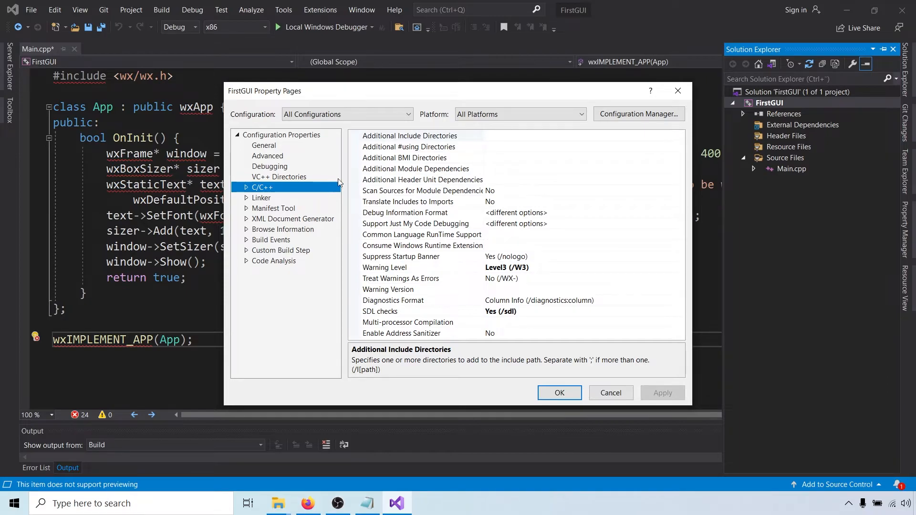
Set Additional Include Directories to $(WXWIN)\include\msvc and $(WXWIN)\include
click(415, 135)
text($)
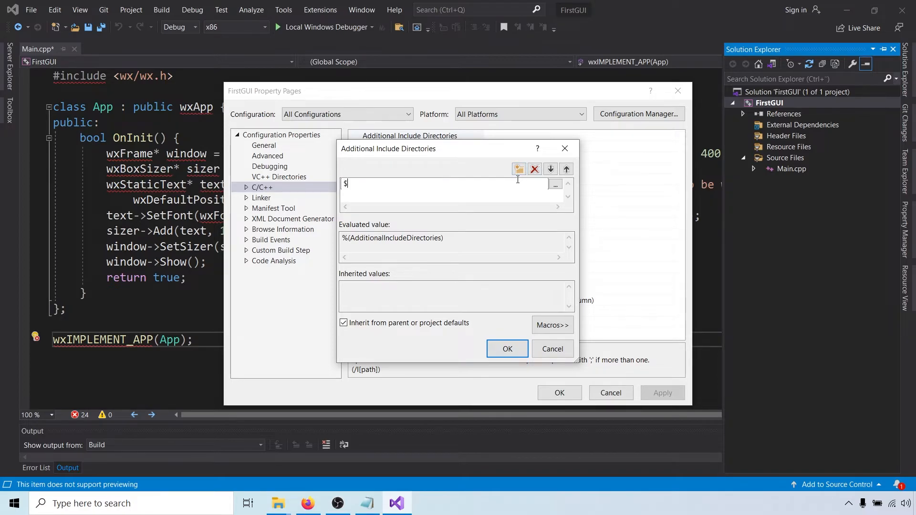
text((WXWIN)\include\msvc)
click(451, 193)
text($(WXWIN)\include)
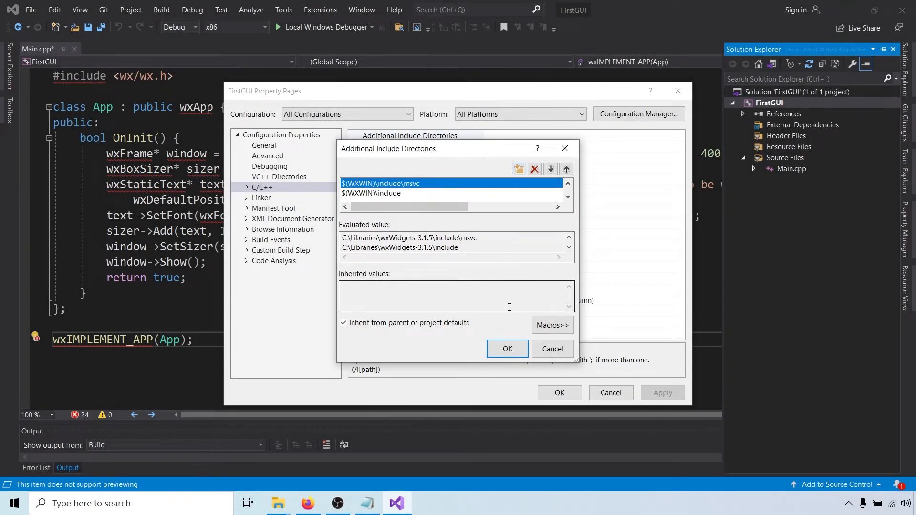
click(506, 349)
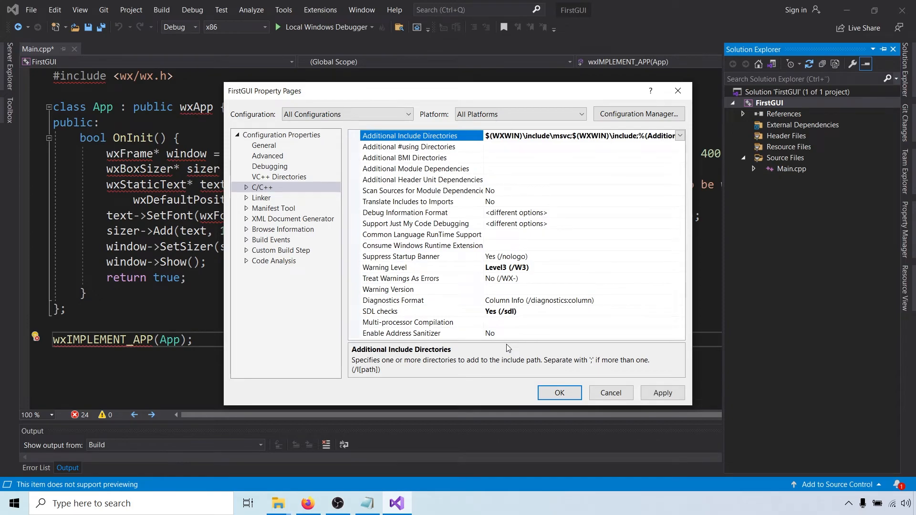
Set Linker > System SubSystem to Windows (/SUBSYSTEM:WINDOWS) and apply it
click(261, 198)
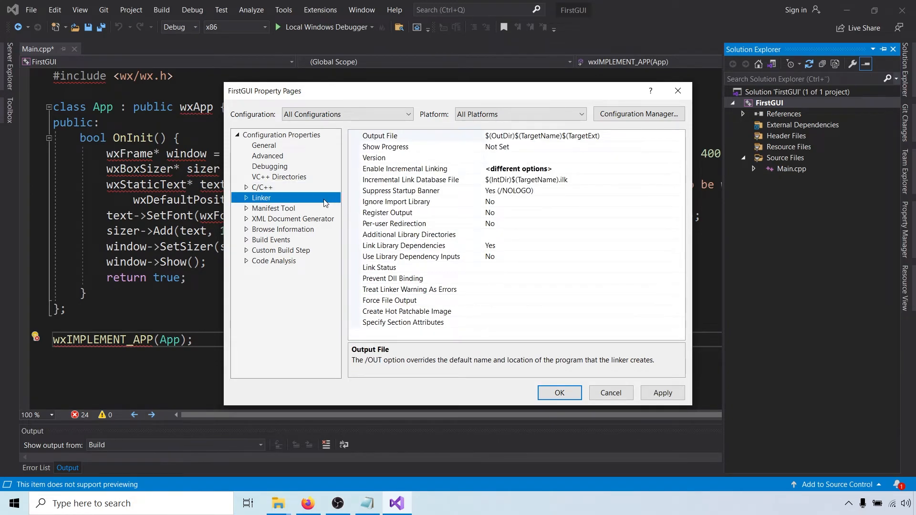
click(261, 198)
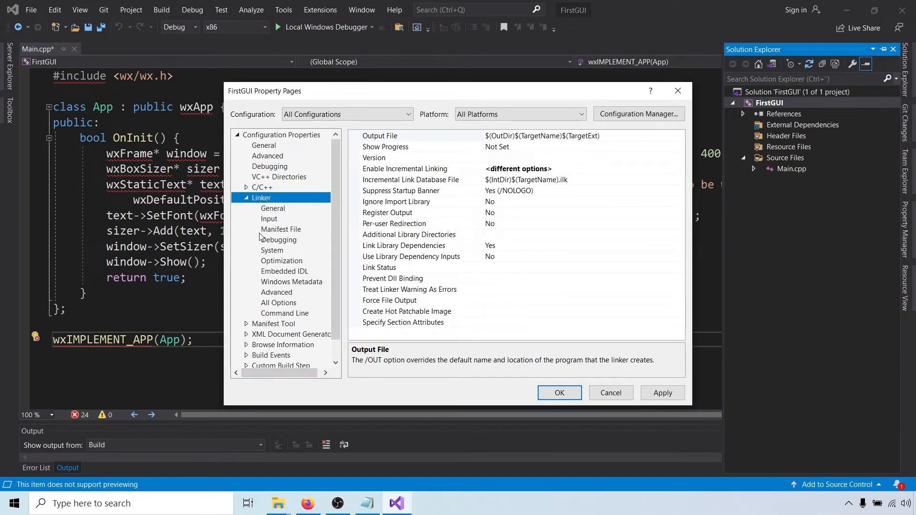
click(272, 250)
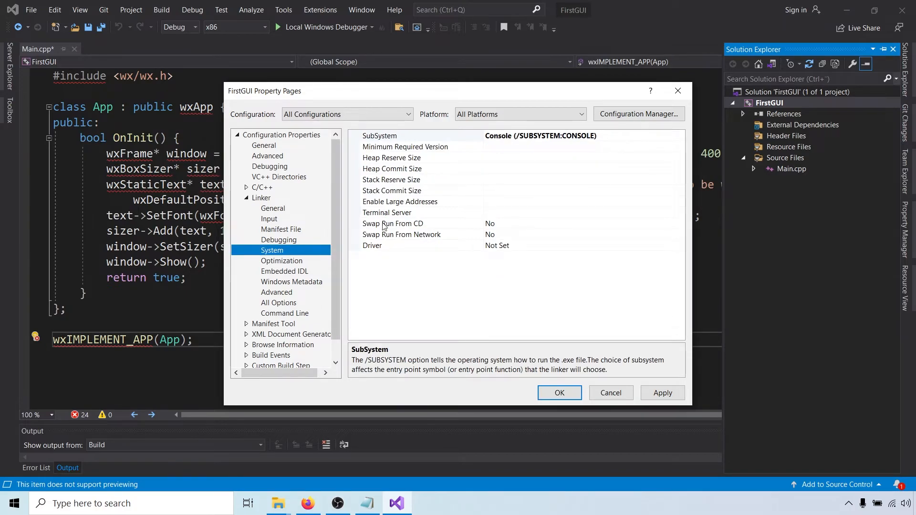
click(379, 136)
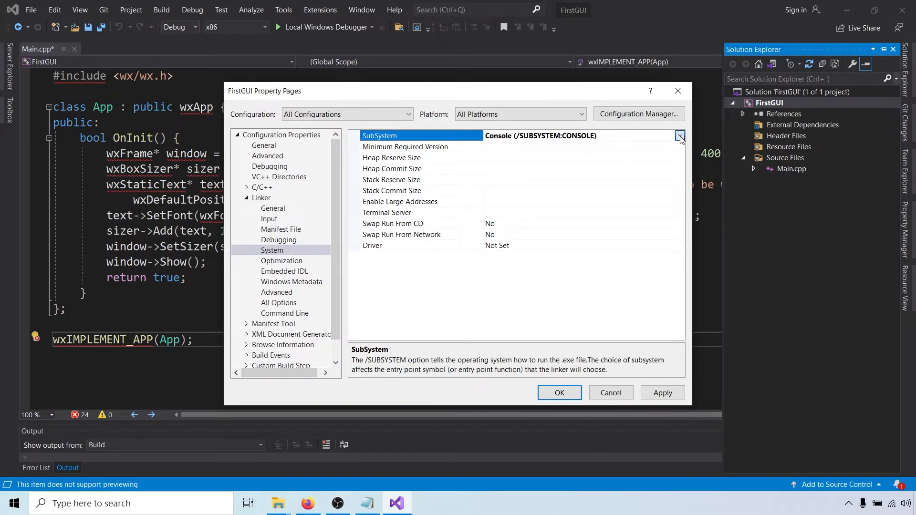
click(679, 136)
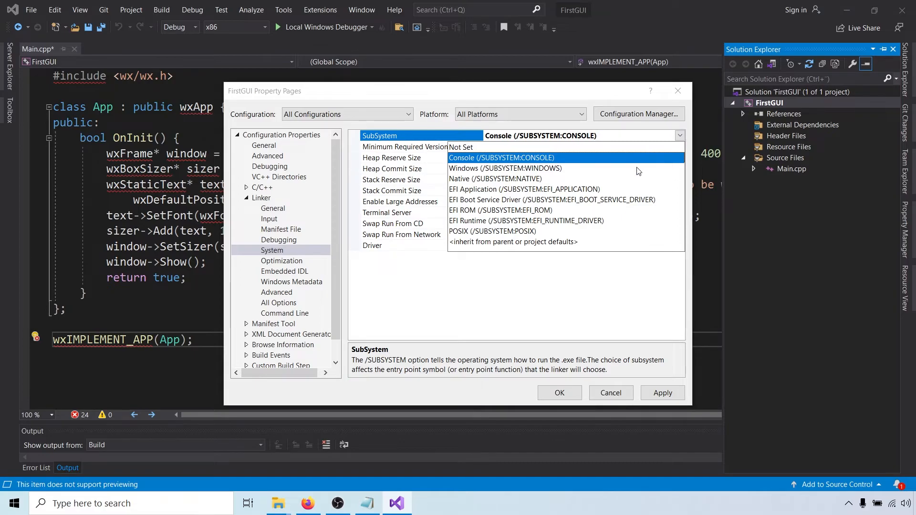
click(491, 168)
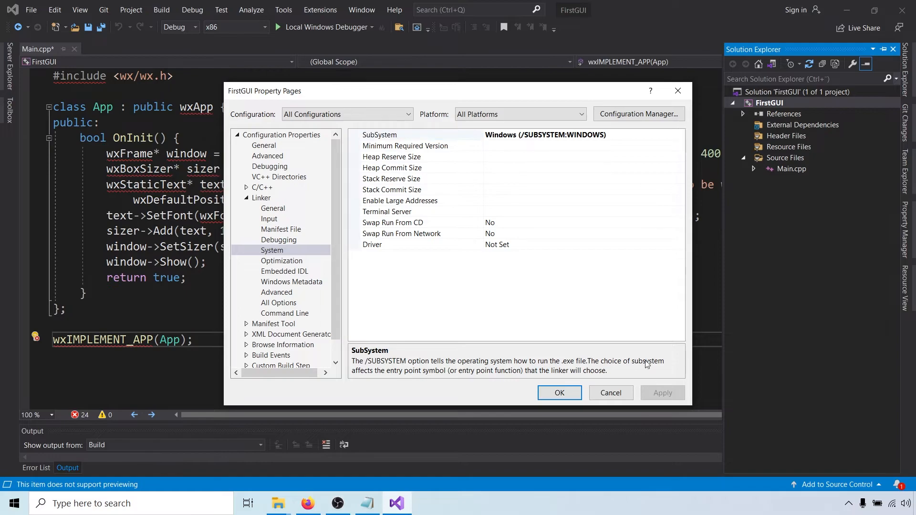
click(579, 114)
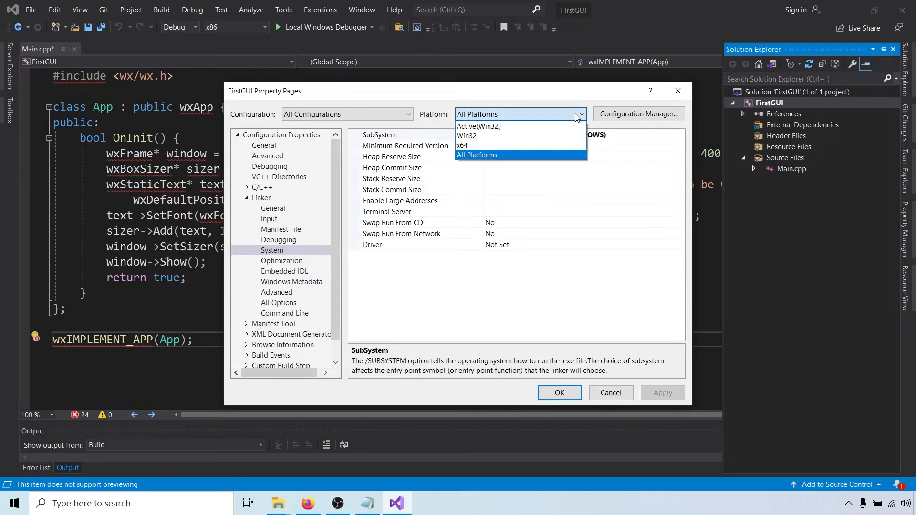
For Win32, set Linker Additional Library Directories to $(WXWIN)\lib\vc_lib
click(466, 136)
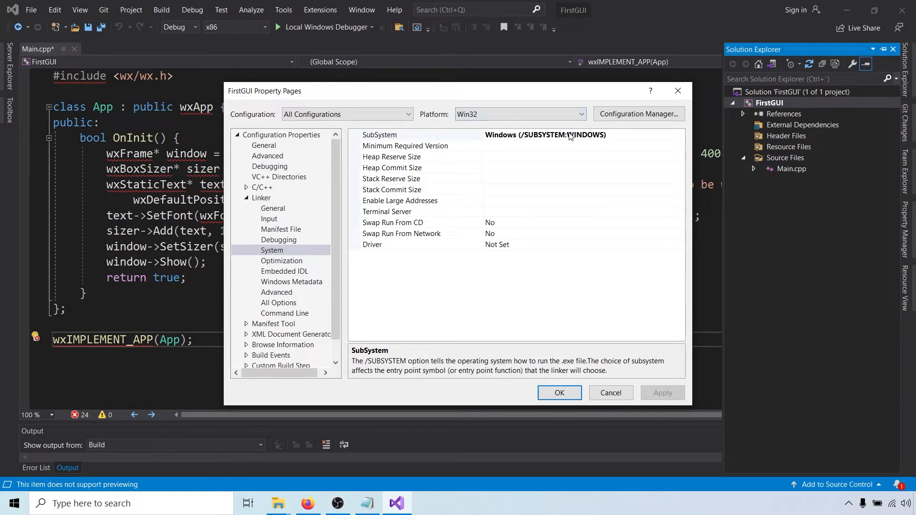
click(273, 208)
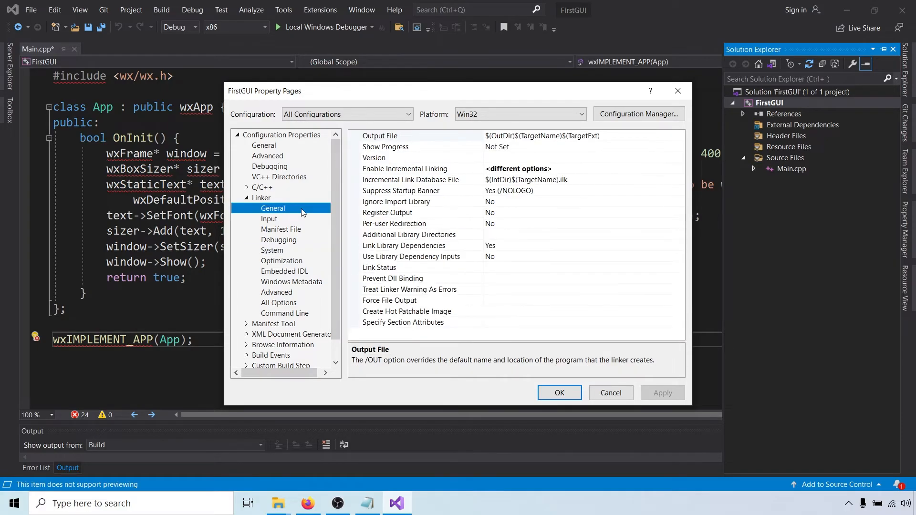
mouse_move(579, 244)
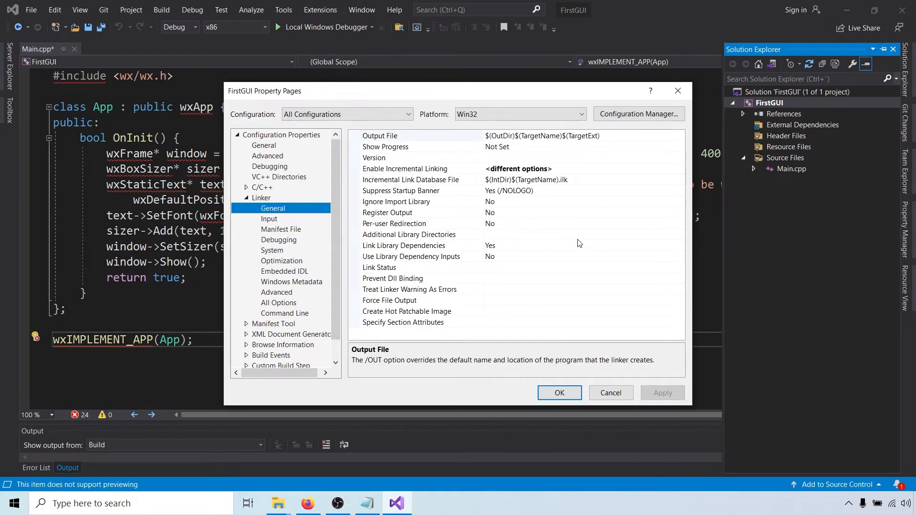
click(410, 235)
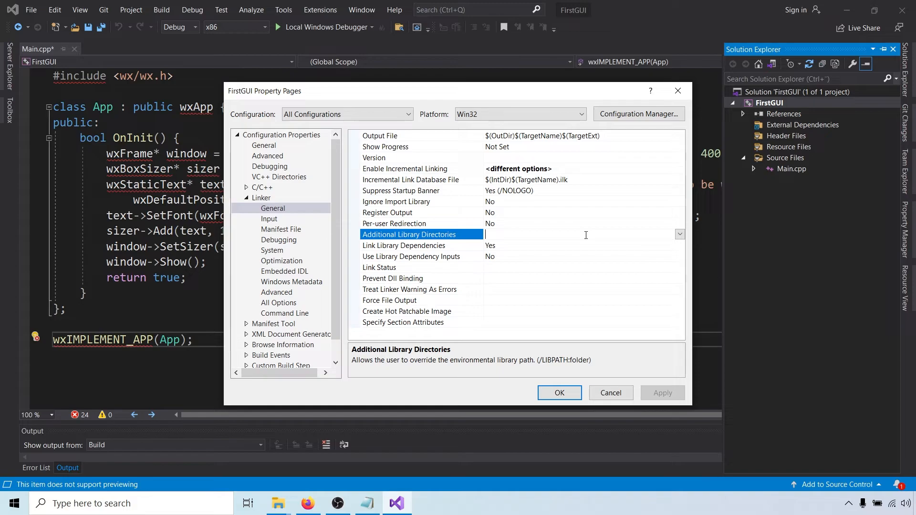
text($)
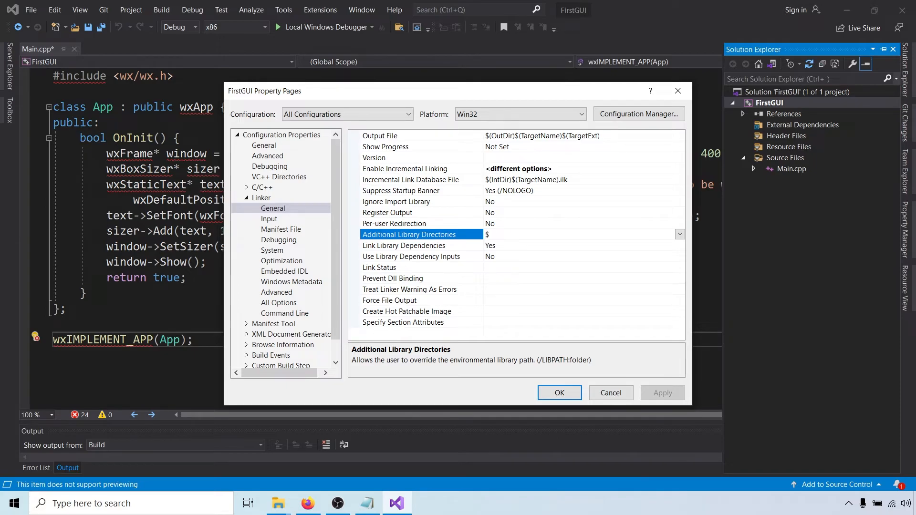
text($(WXWIN)\)
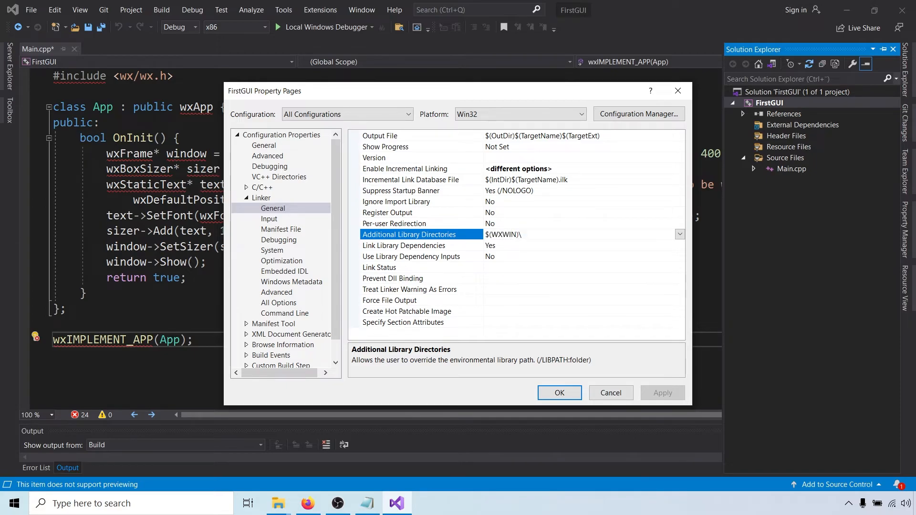
text(\lib\vc_lib)
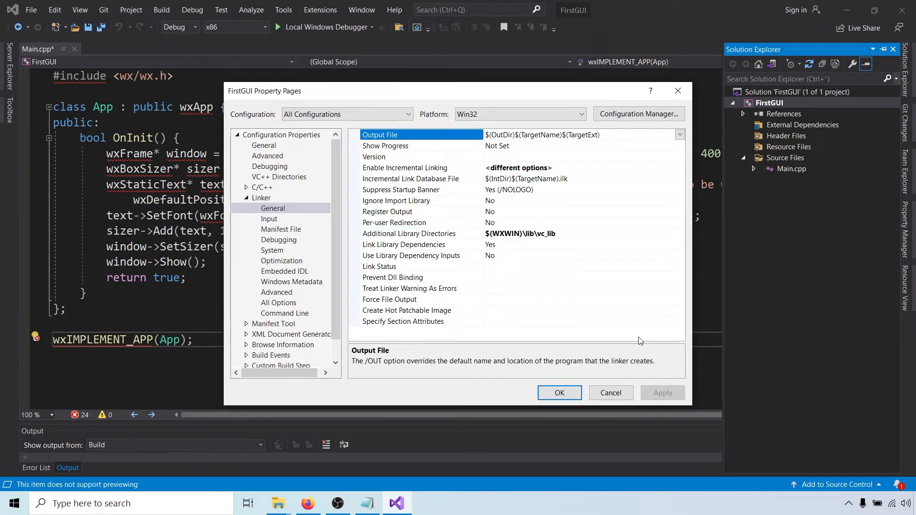
click(580, 113)
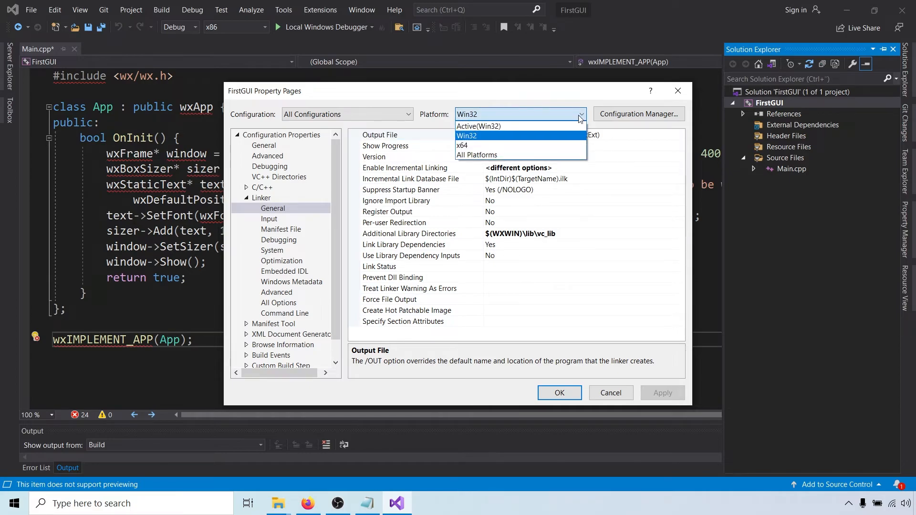
For x64, set Additional Library Directories to $(WXWIN)\lib\vc_x64_lib and confirm with OK
click(462, 145)
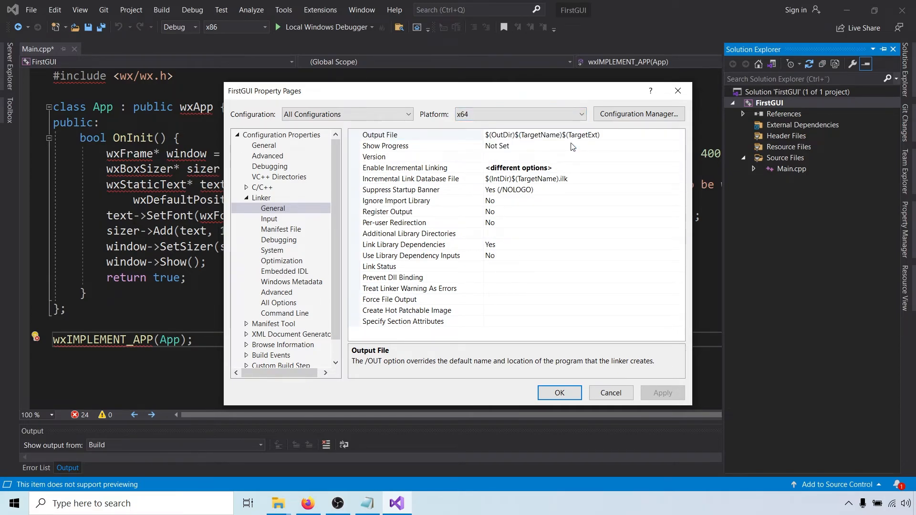
click(409, 233)
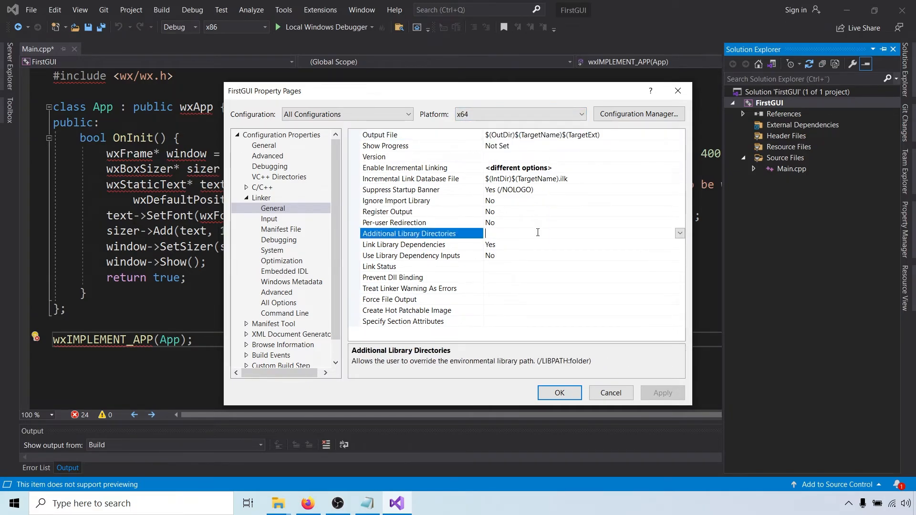
text($(WXWIN)
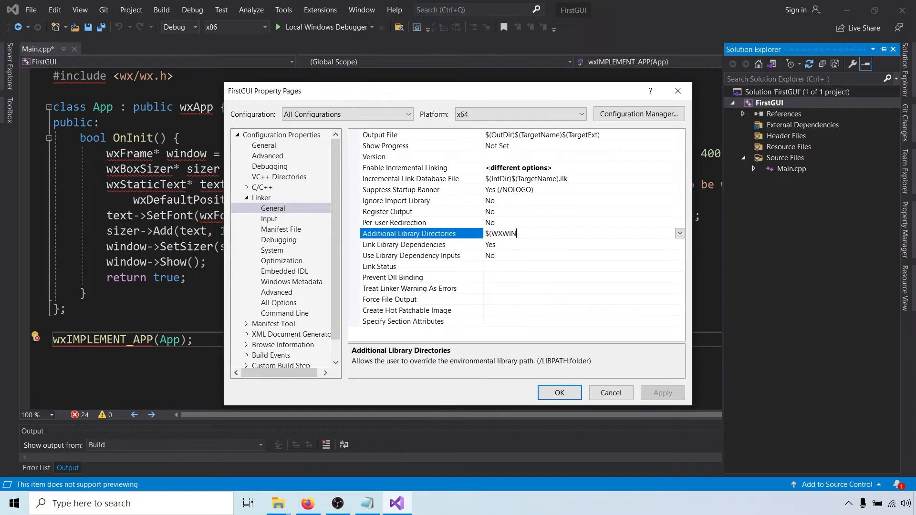
text(\lib\)
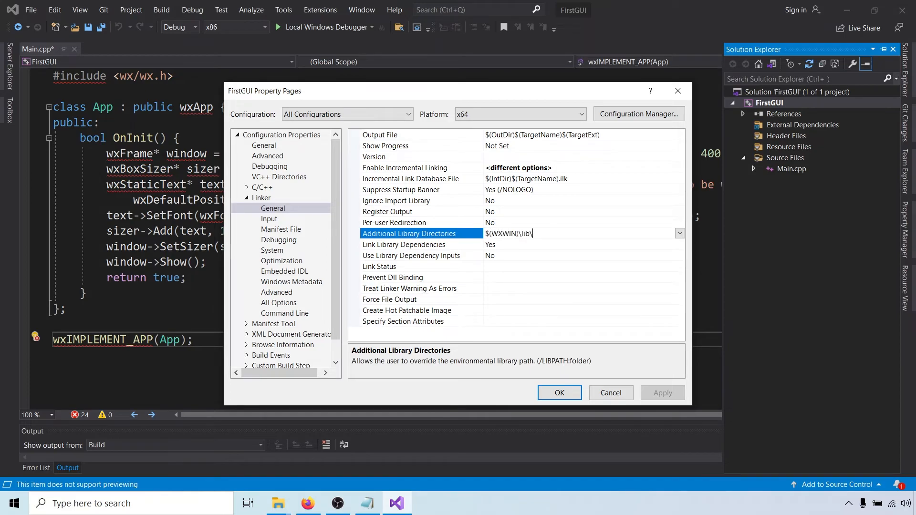
text(vc_x64)
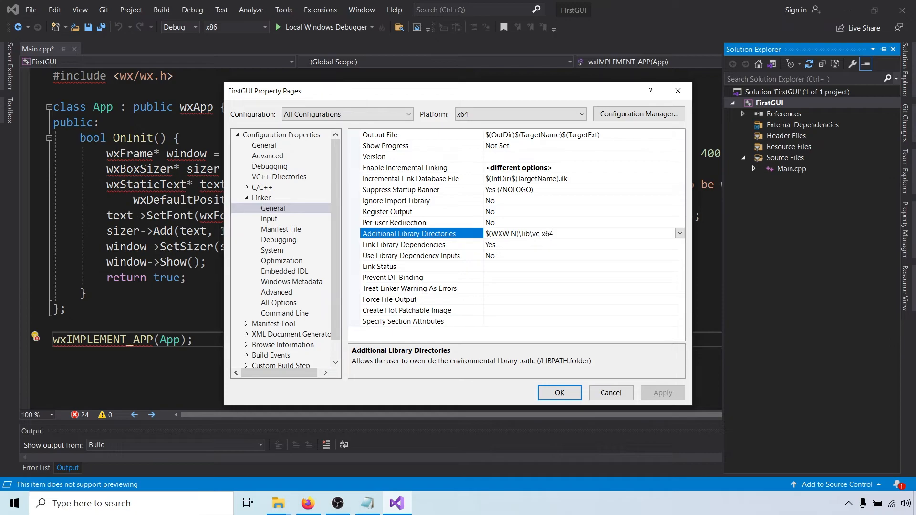
text(_lib)
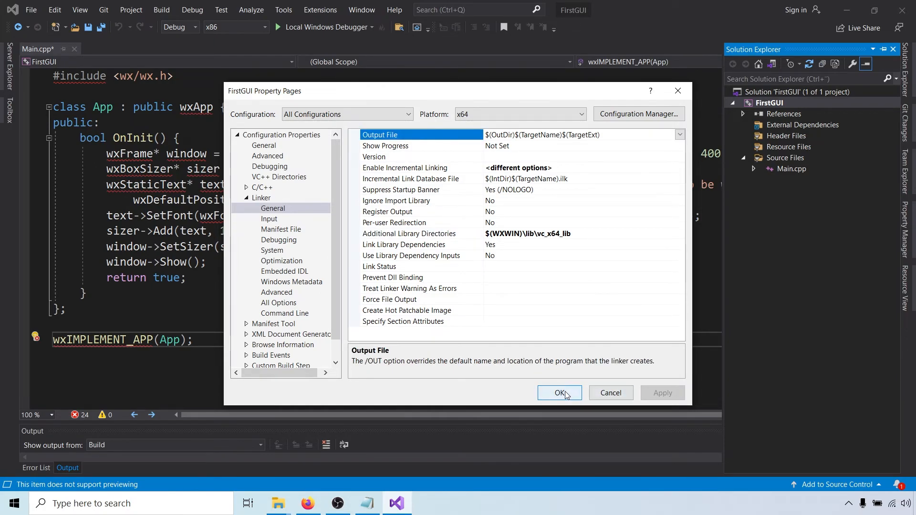
click(559, 393)
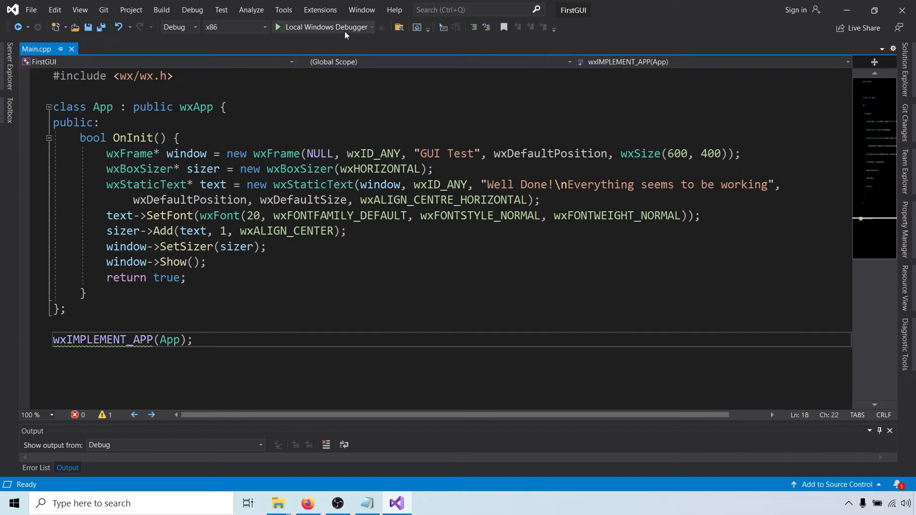
mouse_move(325, 27)
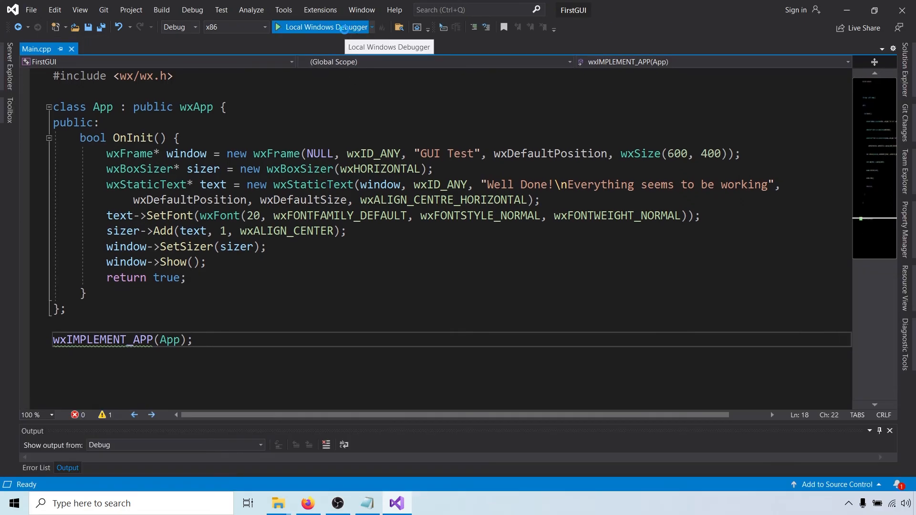
Run FirstGUI with Local Windows Debugger to show the 'Well Done!' GUI Test window
click(323, 27)
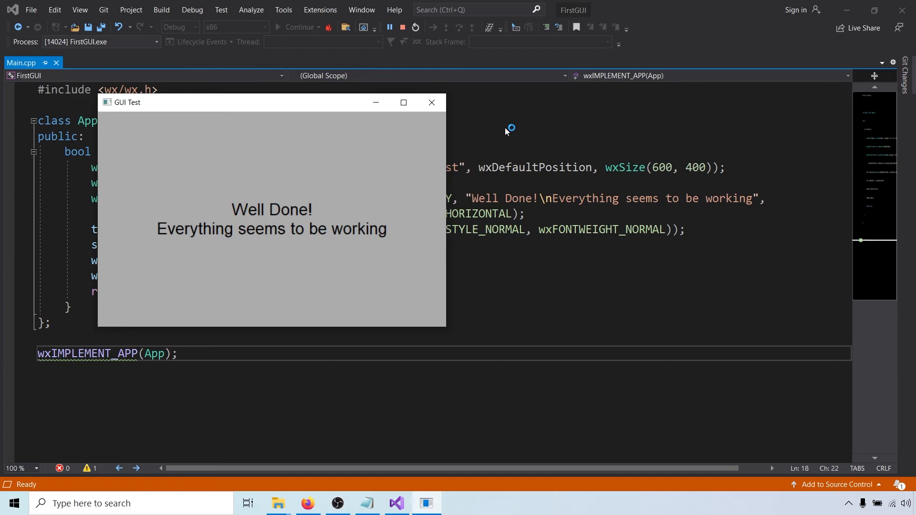
mouse_move(506, 132)
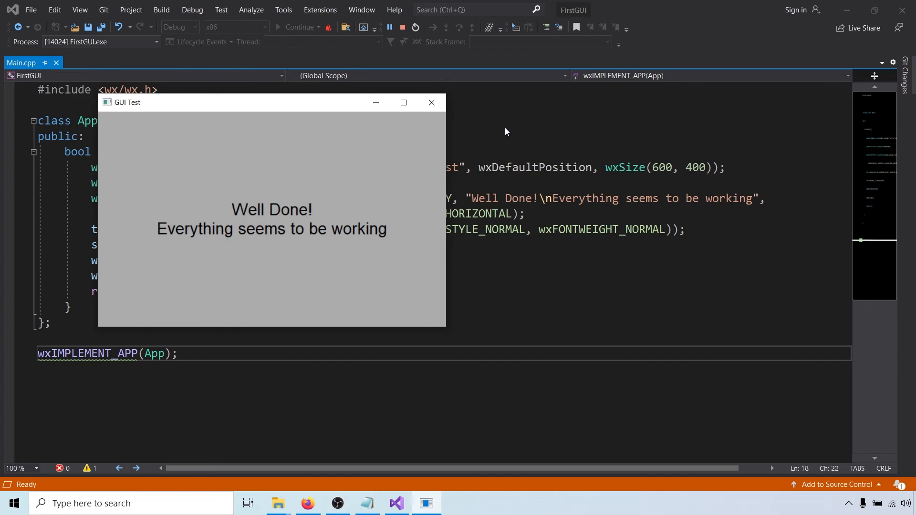